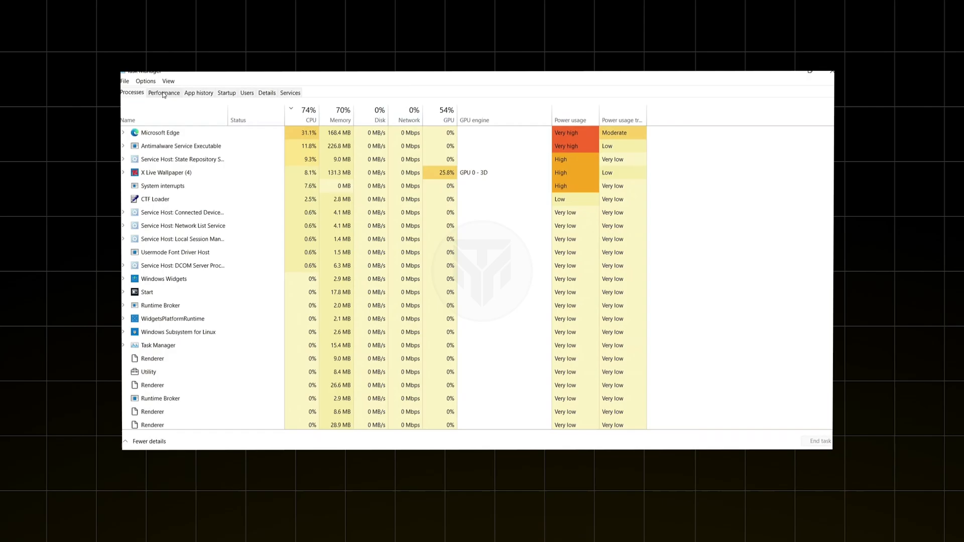
# - View the processor details on Task Manager's Performance tab
pyautogui.click(163, 92)
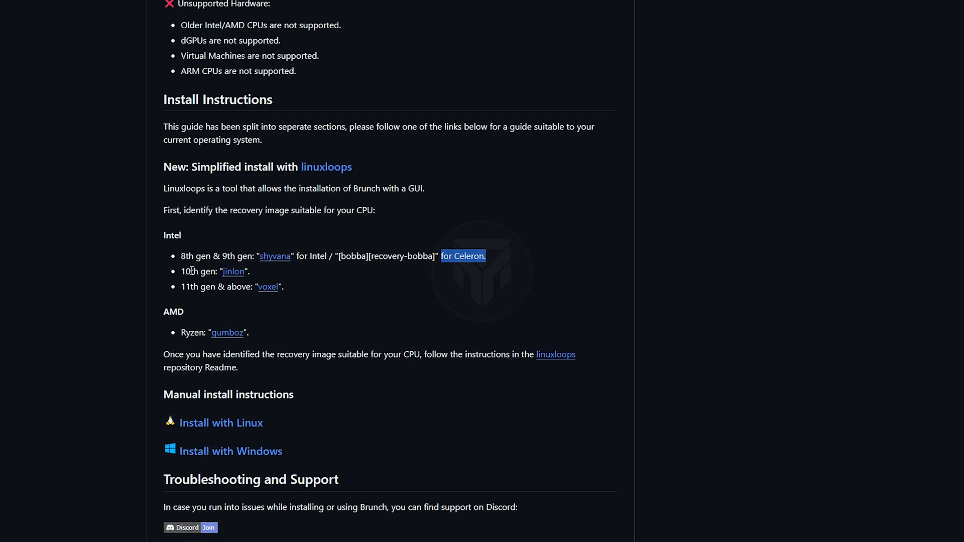
# - Confirm in the Brunch readme that 10th gen Intel CPUs use jinlon, then go to ChatGPT
pyautogui.click(367, 295)
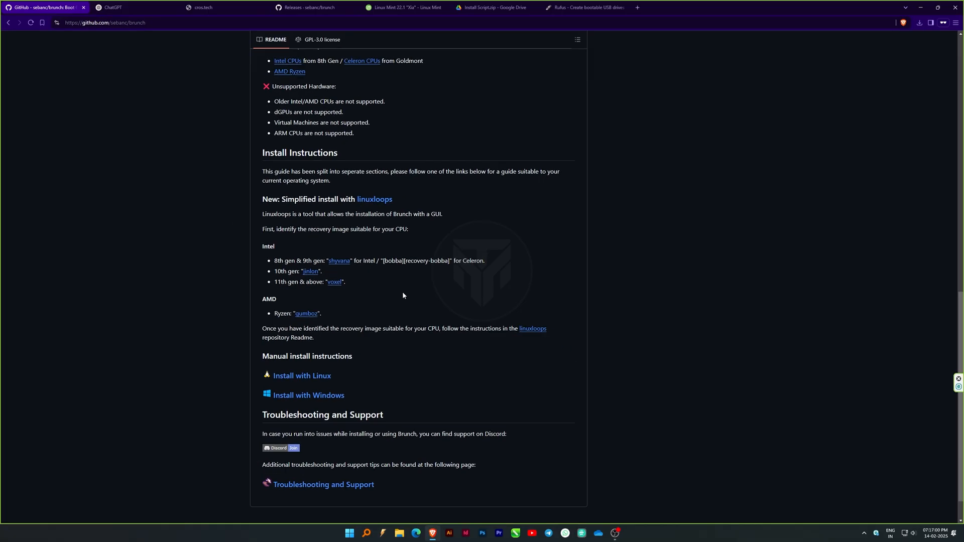
pyautogui.click(129, 6)
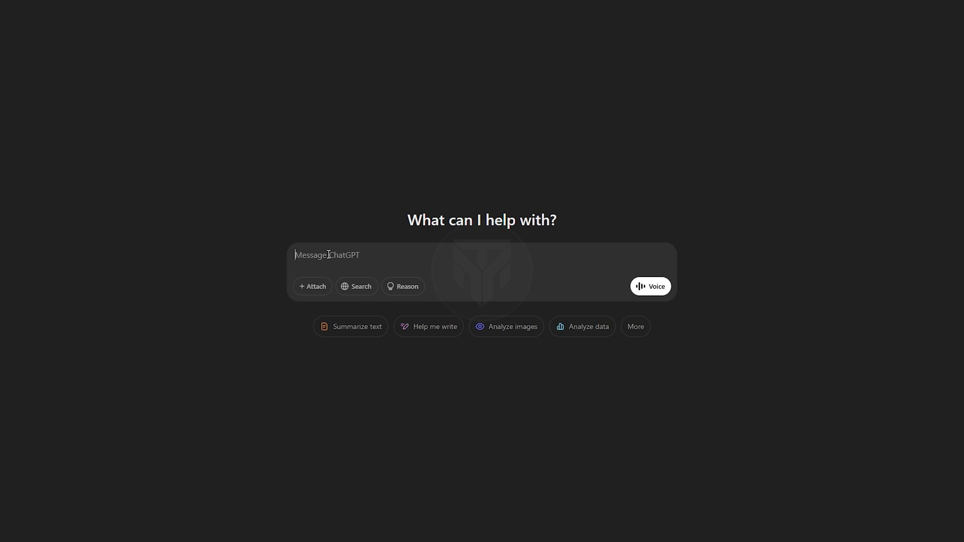
# - Web-search ChatGPT for 'Chromebooks with Intel 10th Gen processor' and select 'Acer Chromebook 712'
pyautogui.write('Chromebooks with Intel 10th Gen processor.')
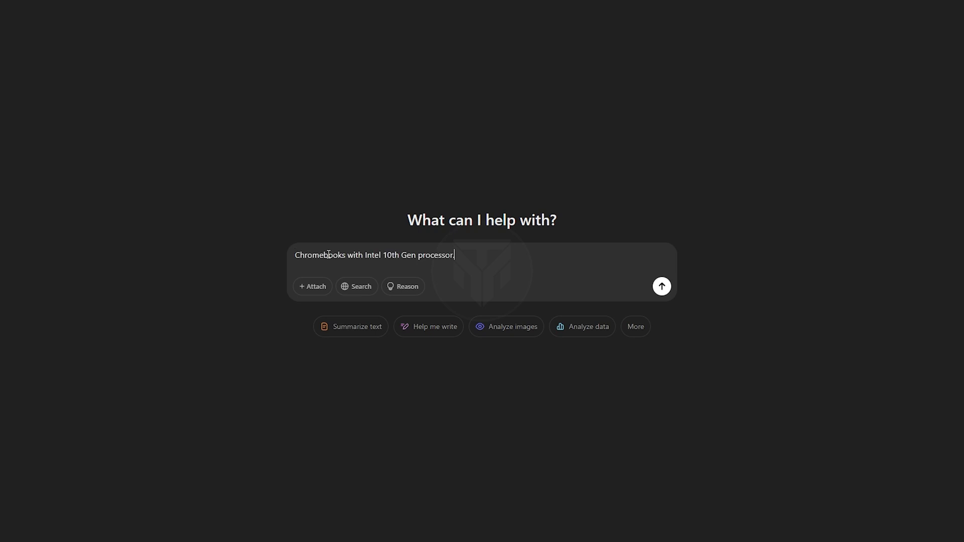
pyautogui.click(356, 287)
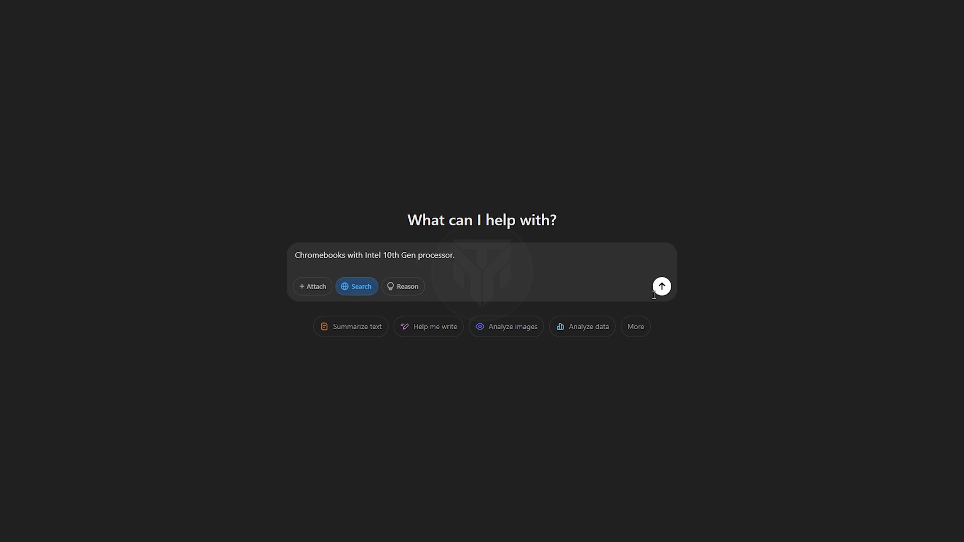
pyautogui.click(661, 287)
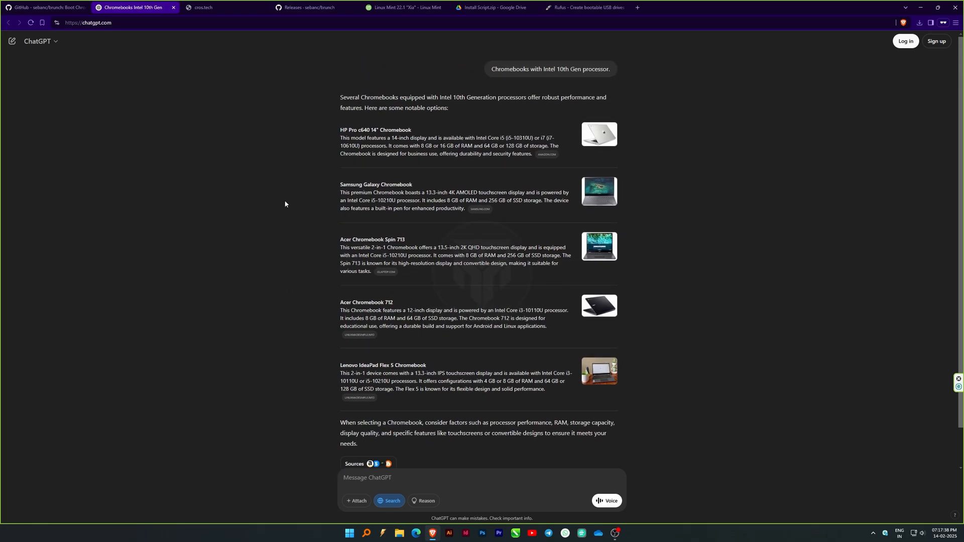
pyautogui.doubleClick(366, 303)
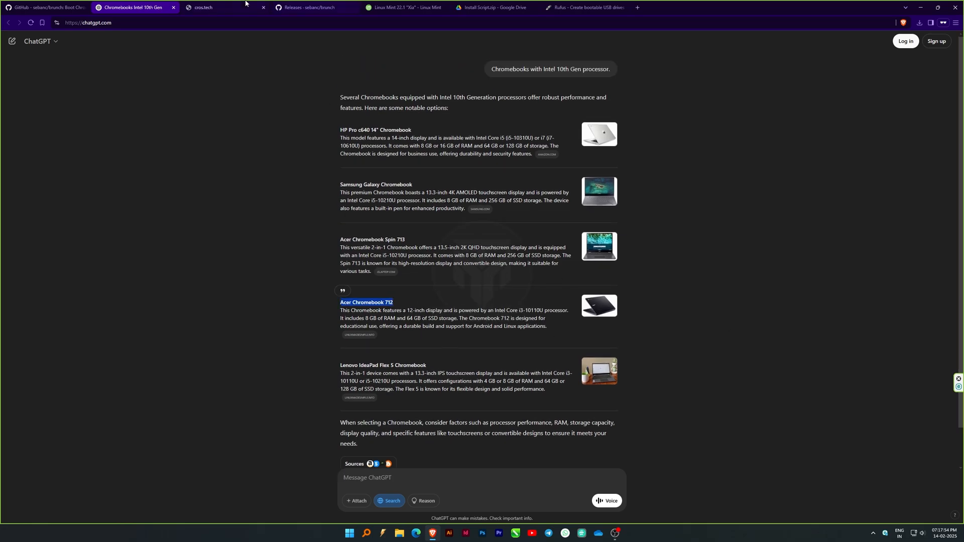
# - Search cros.tech for 'Acer Chromebook 712' and open the C871 device page
pyautogui.click(219, 7)
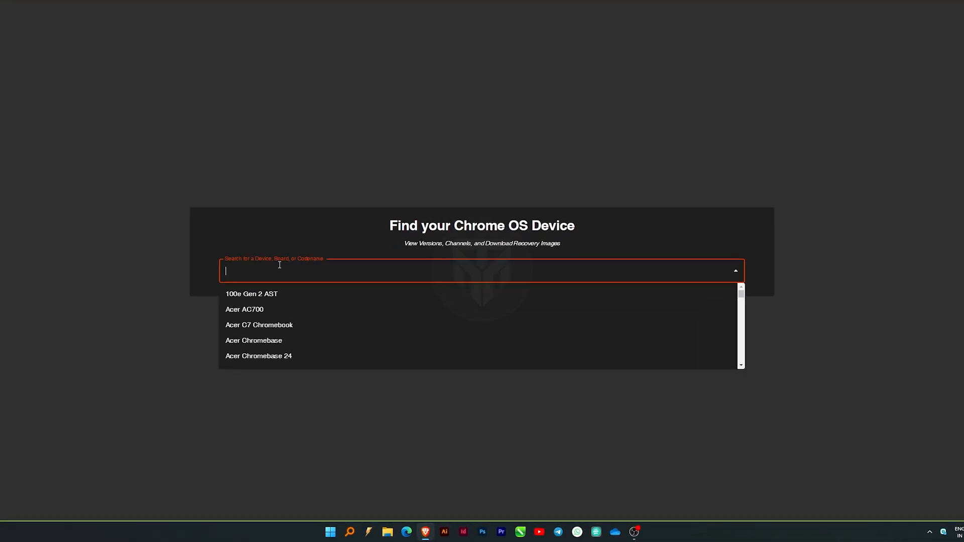
pyautogui.write('Acer Chromebook 712')
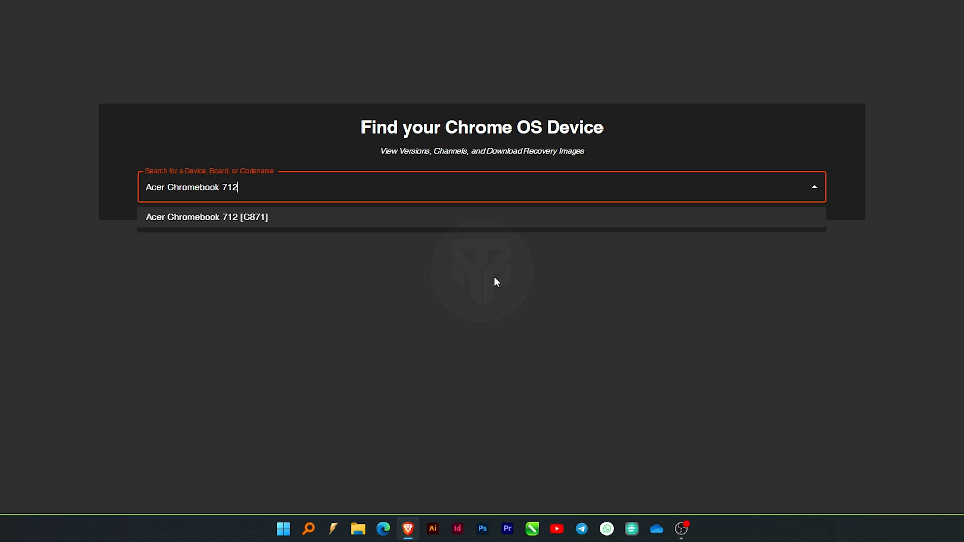
pyautogui.click(206, 217)
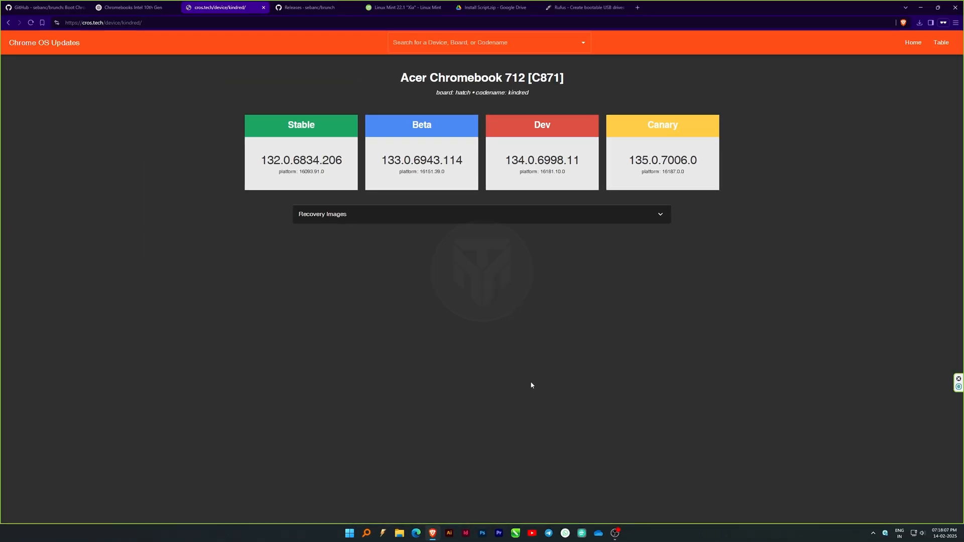
pyautogui.moveTo(443, 258)
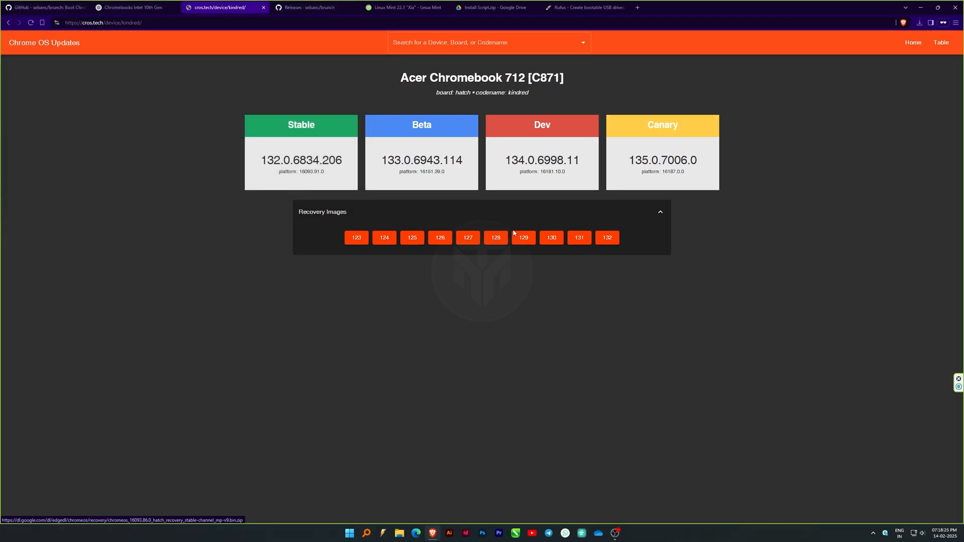
pyautogui.moveTo(315, 7)
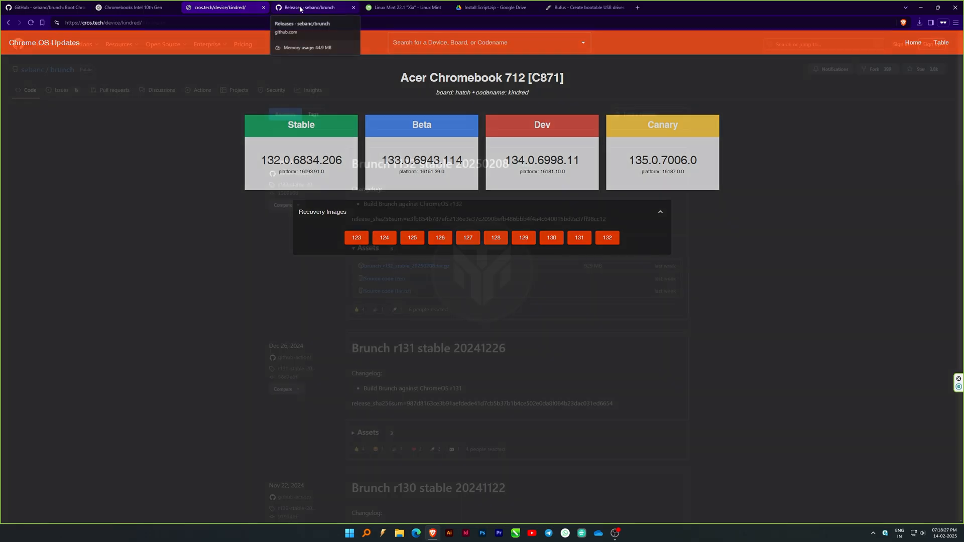
# - Save brunch_r132_stable_20250208.tar.gz from Brunch Releases into Downloads, then visit the Rufus page
pyautogui.click(313, 8)
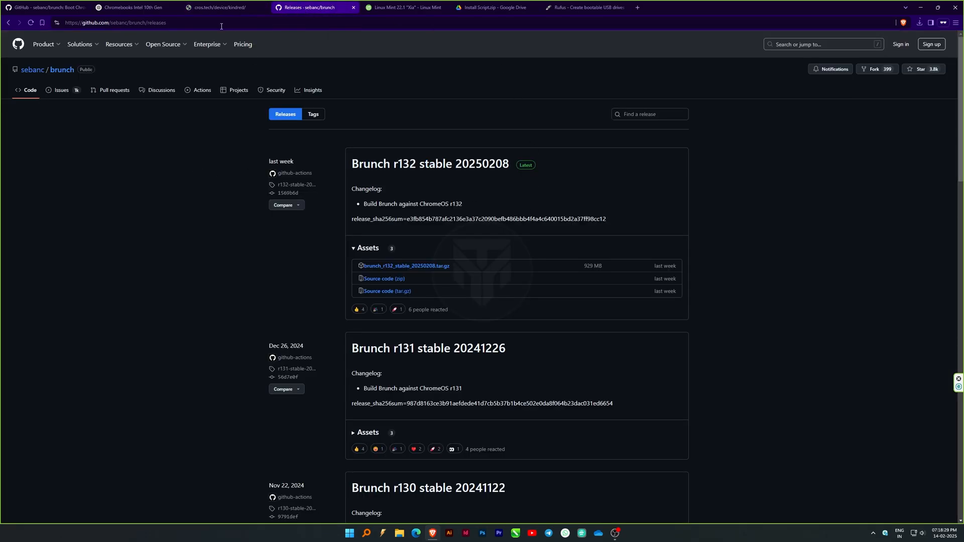
pyautogui.click(117, 23)
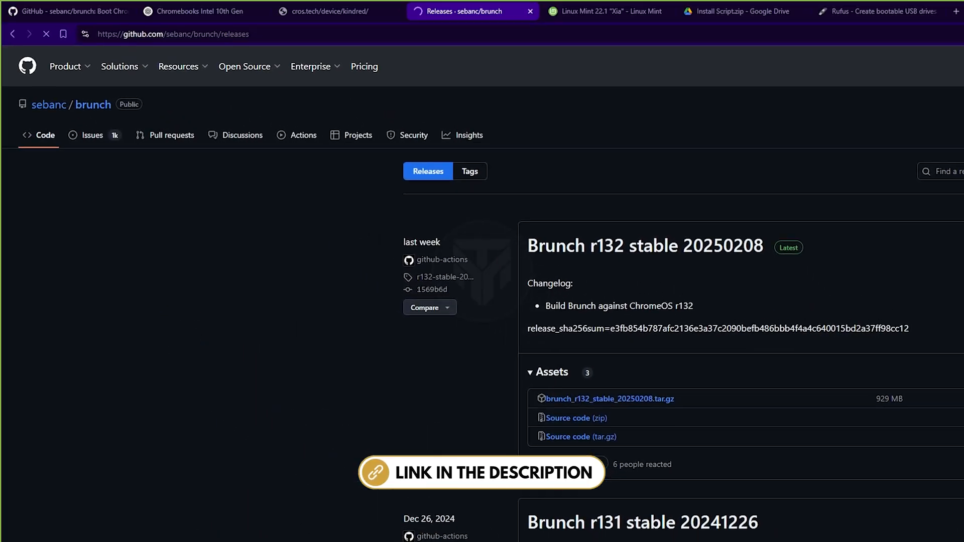
pyautogui.click(608, 398)
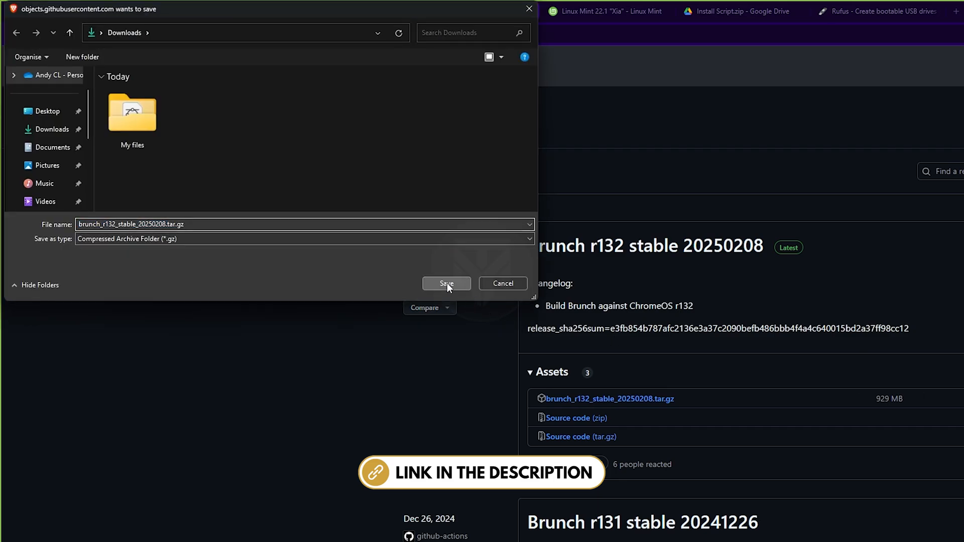
pyautogui.click(447, 283)
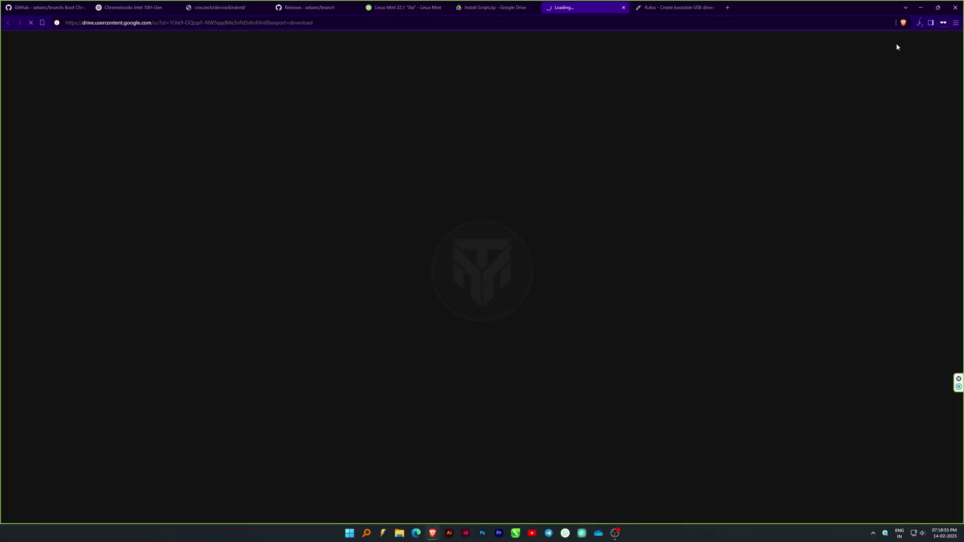
pyautogui.click(584, 8)
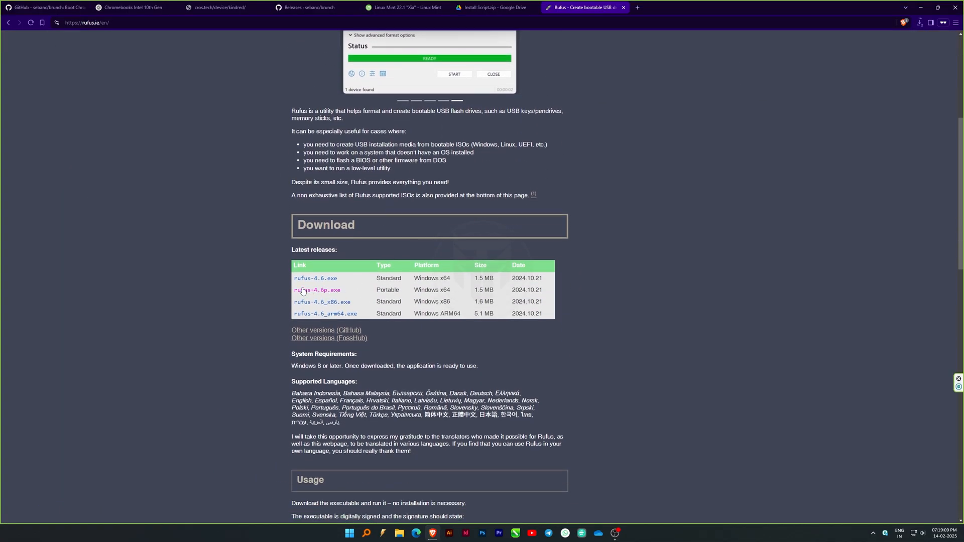
pyautogui.moveTo(507, 249)
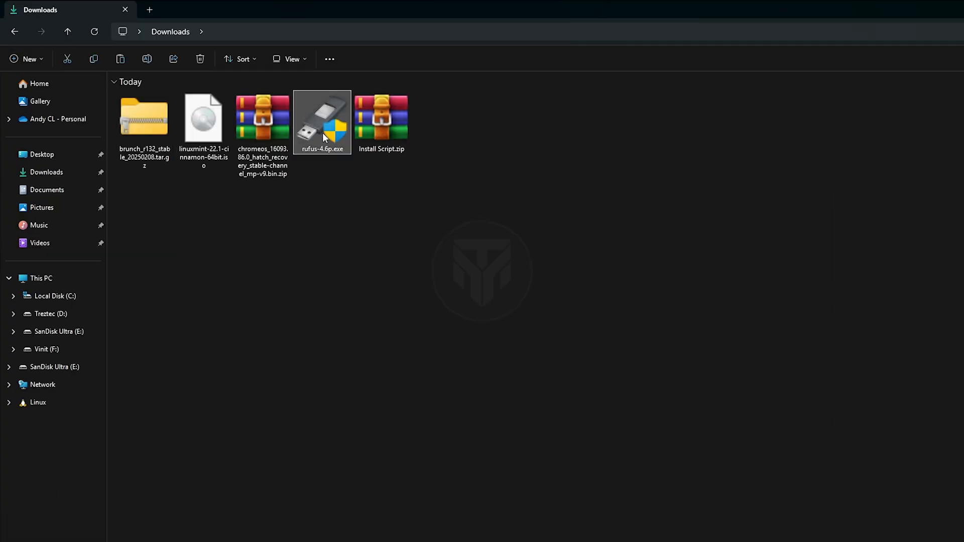
# - In portable Rufus, write Linux Mint 22.1 to the SanDisk Ultra 64 GB drive in ISO mode
pyautogui.doubleClick(321, 118)
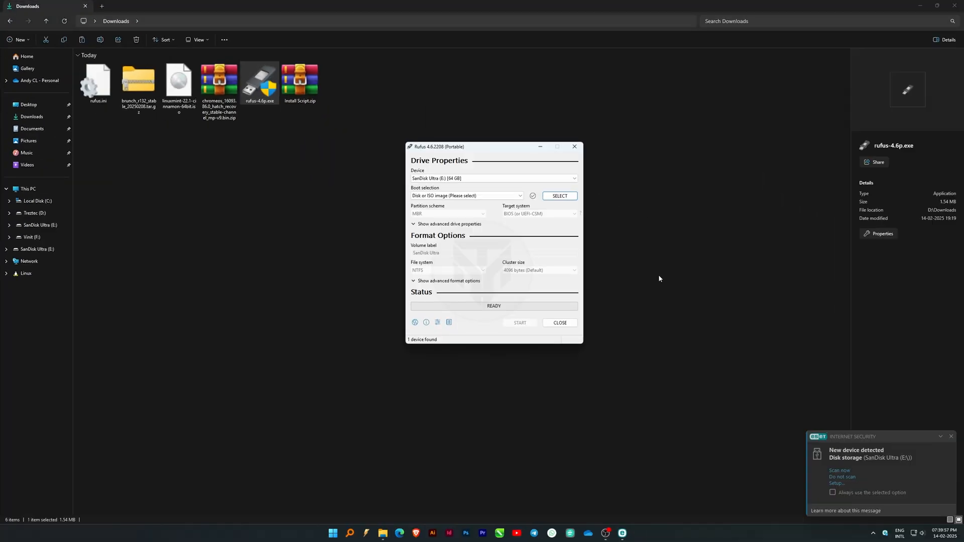
pyautogui.click(572, 178)
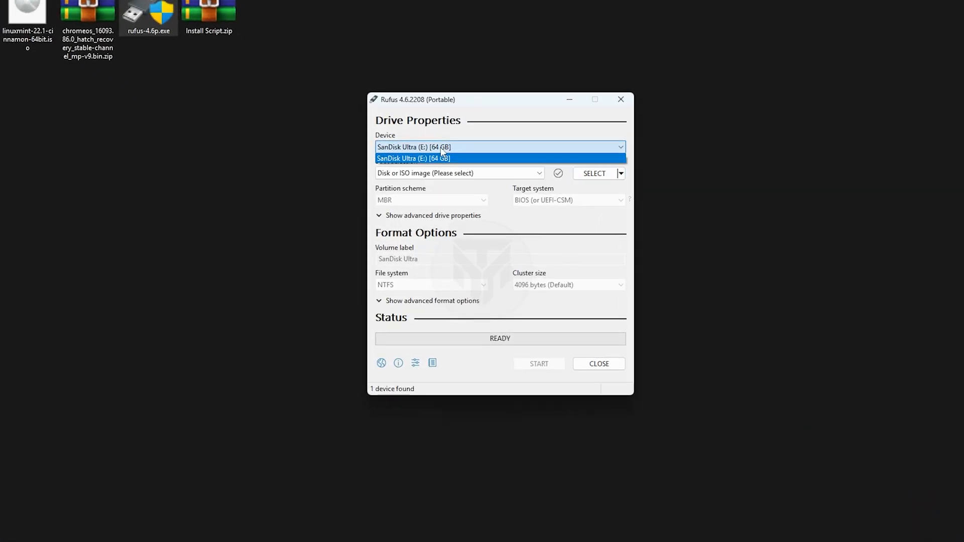
pyautogui.click(594, 173)
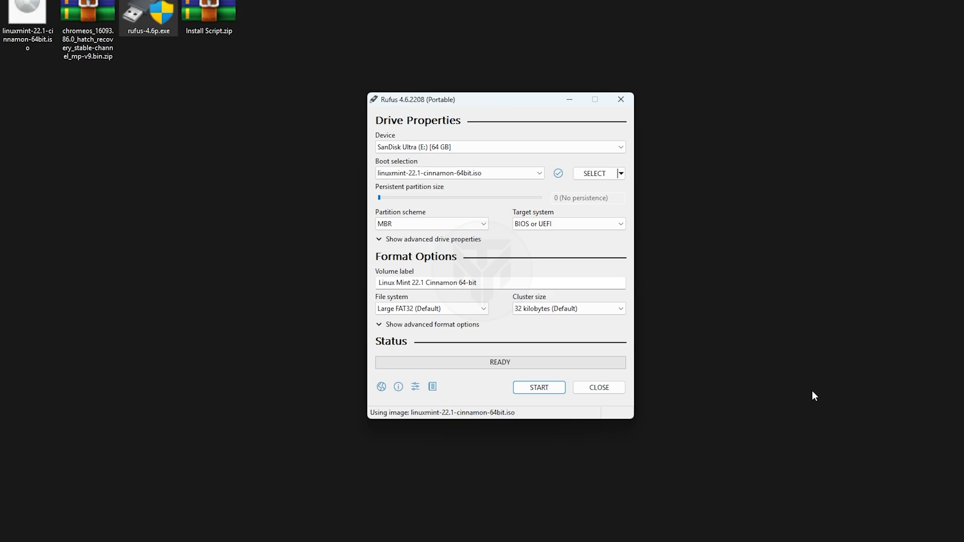
pyautogui.click(431, 308)
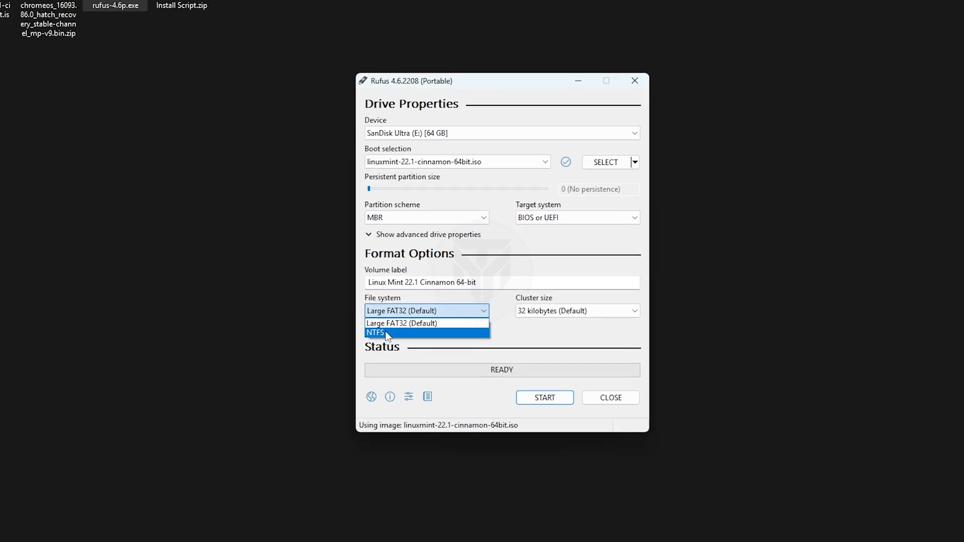
pyautogui.click(375, 332)
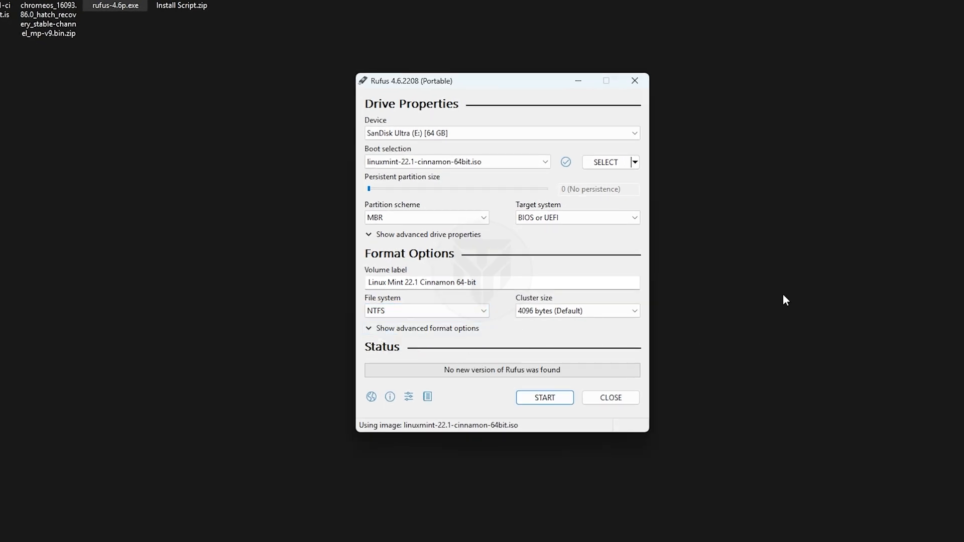
pyautogui.click(543, 398)
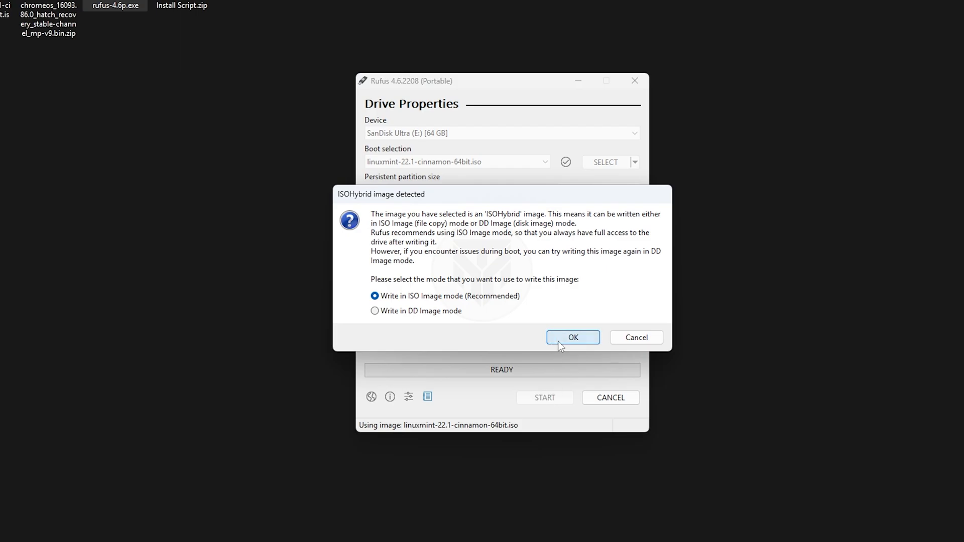
pyautogui.click(573, 338)
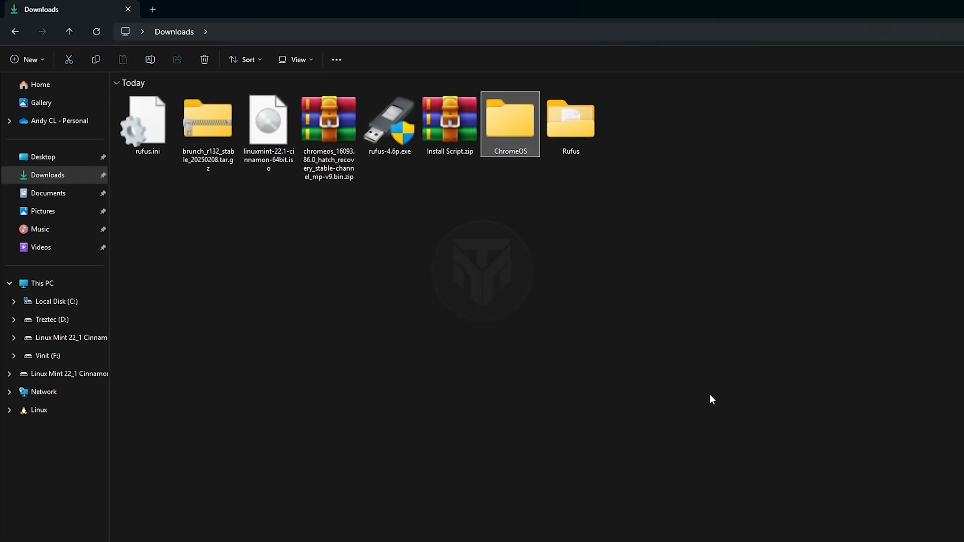
pyautogui.moveTo(207, 120)
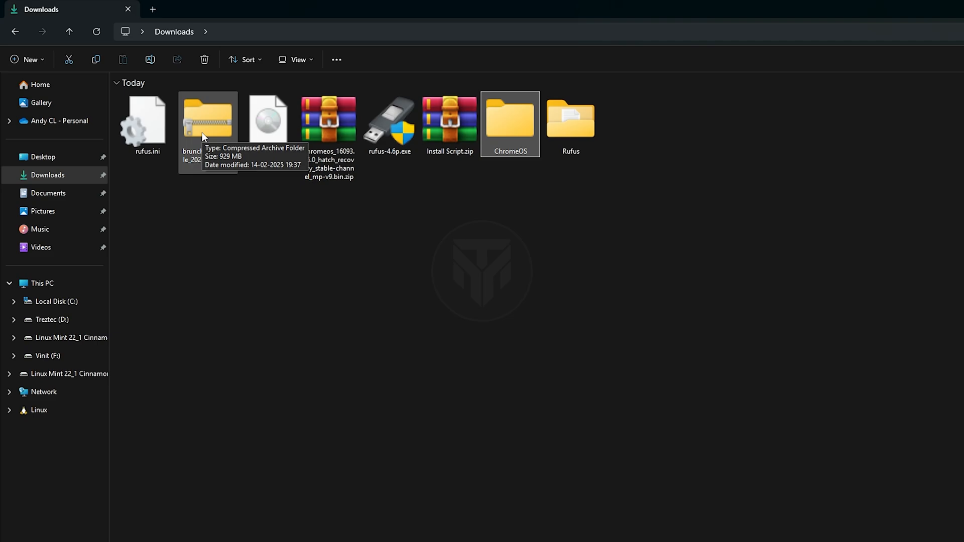
# - Add Install Script.zip to the selected Brunch and recovery archives and open their context menu
pyautogui.click(449, 123)
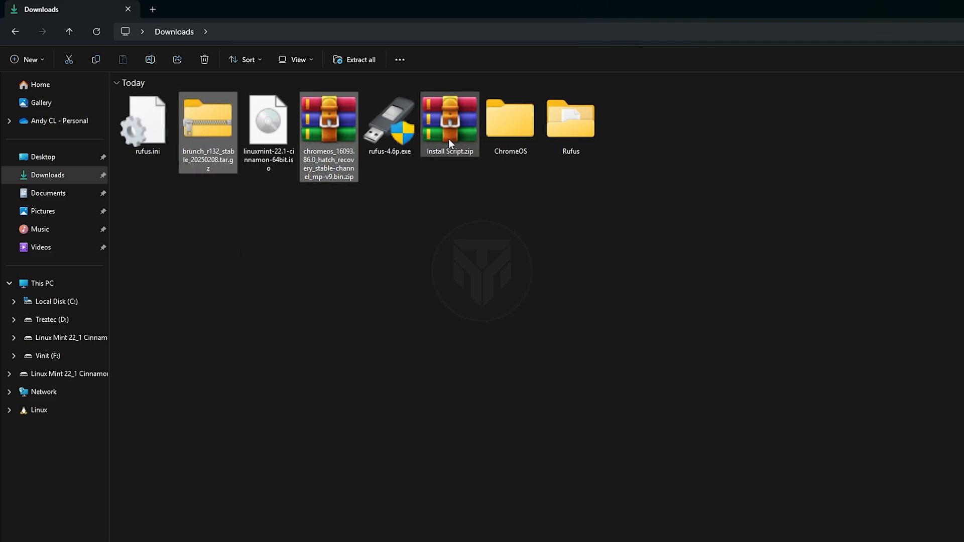
pyautogui.rightClick(449, 123)
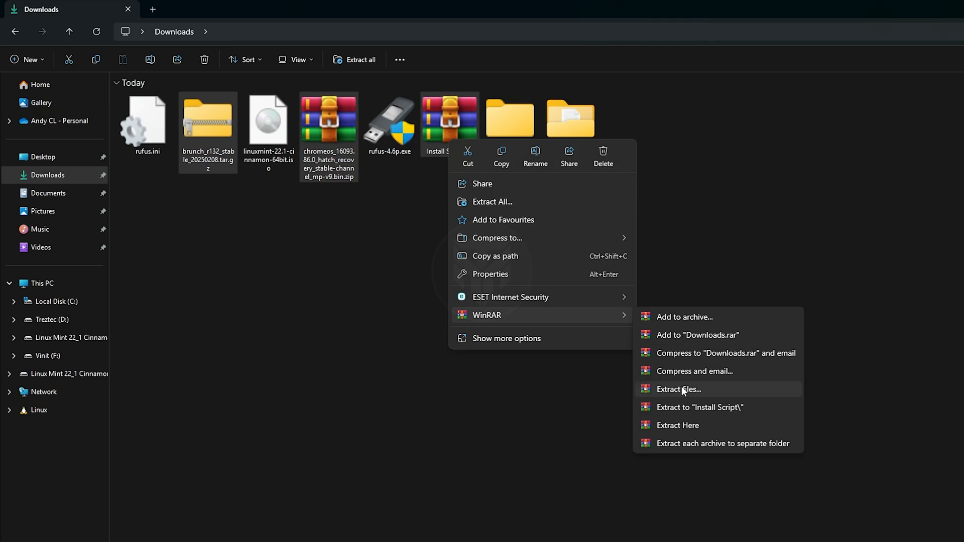
# - Extract the three archives with WinRAR into Downloads\ChromeOS
pyautogui.click(678, 389)
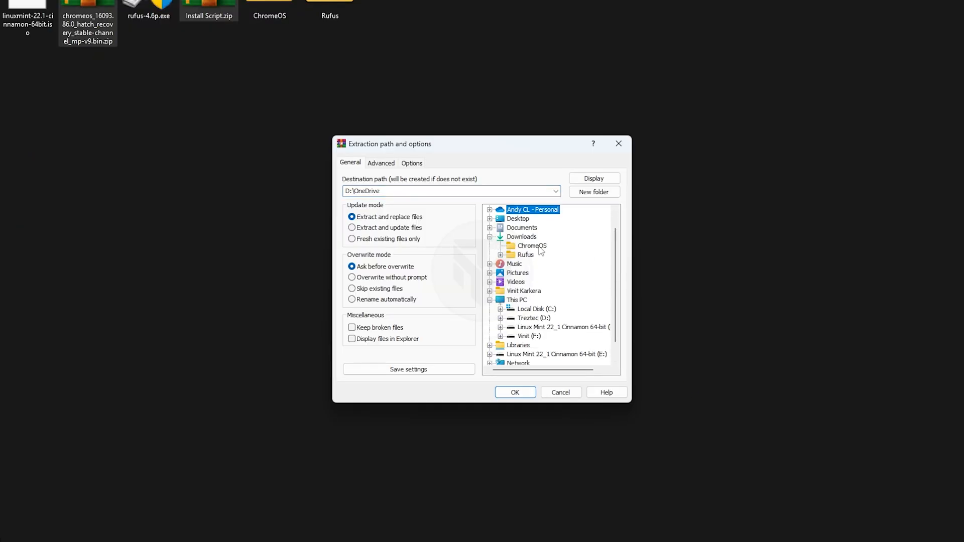
pyautogui.click(531, 246)
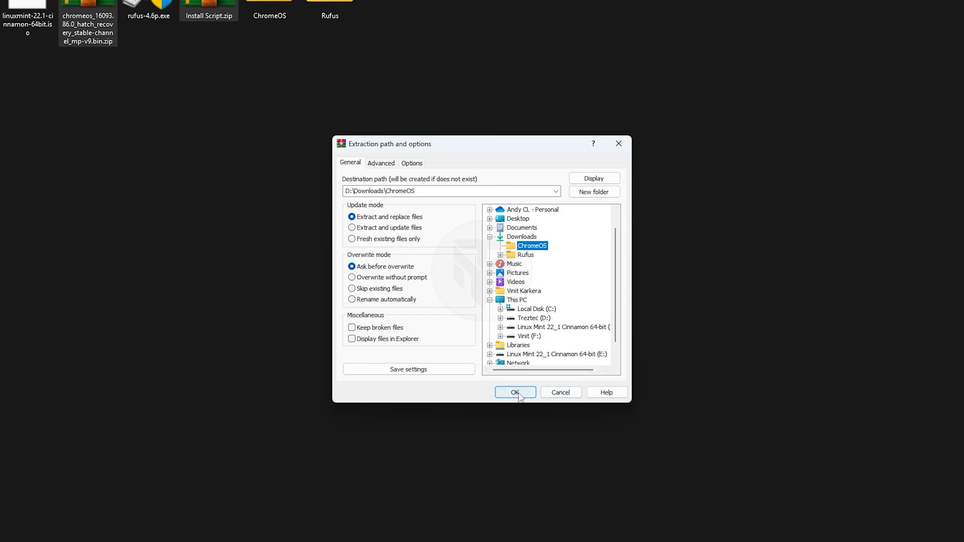
pyautogui.click(514, 392)
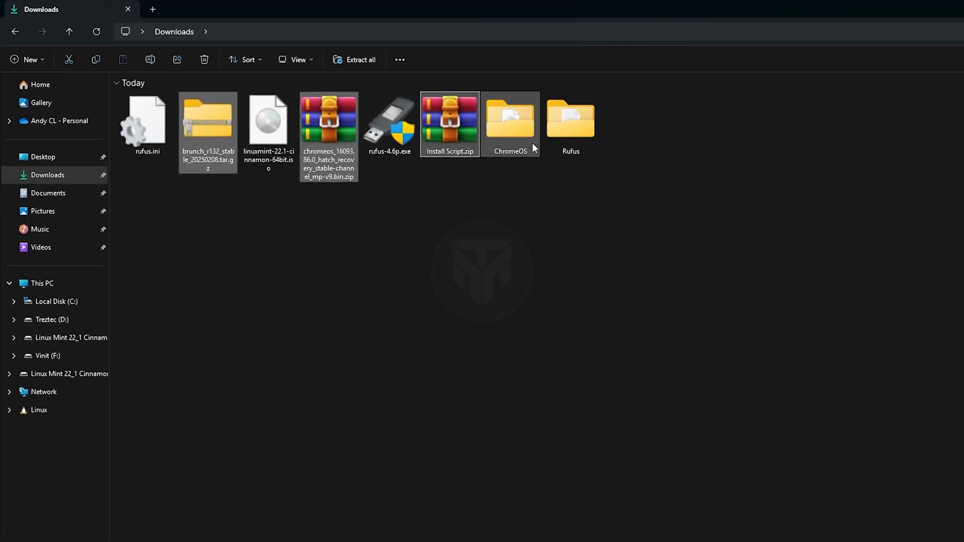
pyautogui.doubleClick(510, 121)
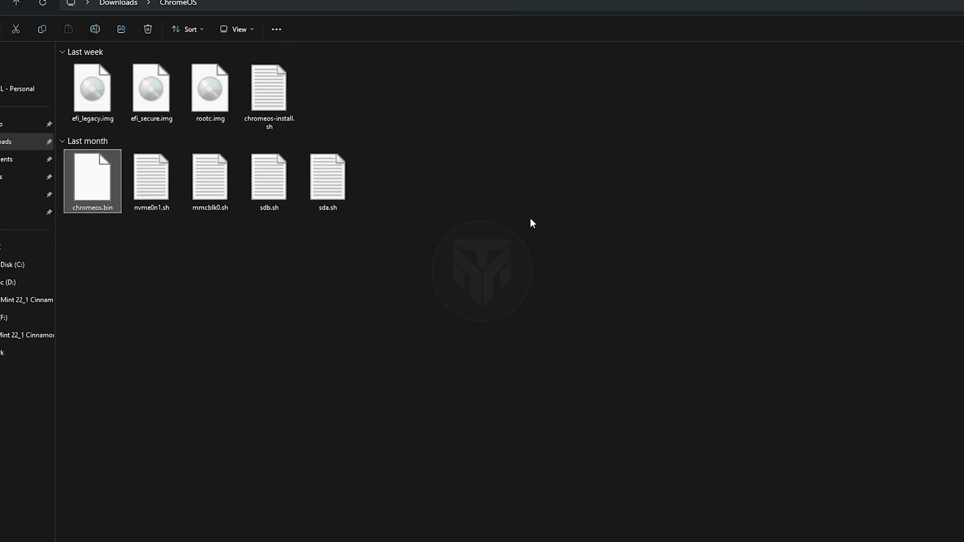
pyautogui.click(28, 21)
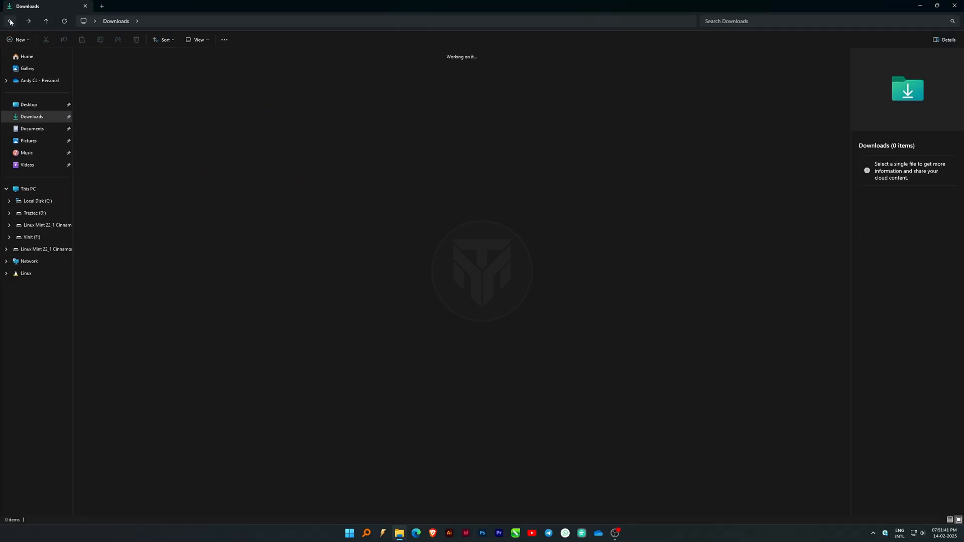
pyautogui.rightClick(510, 120)
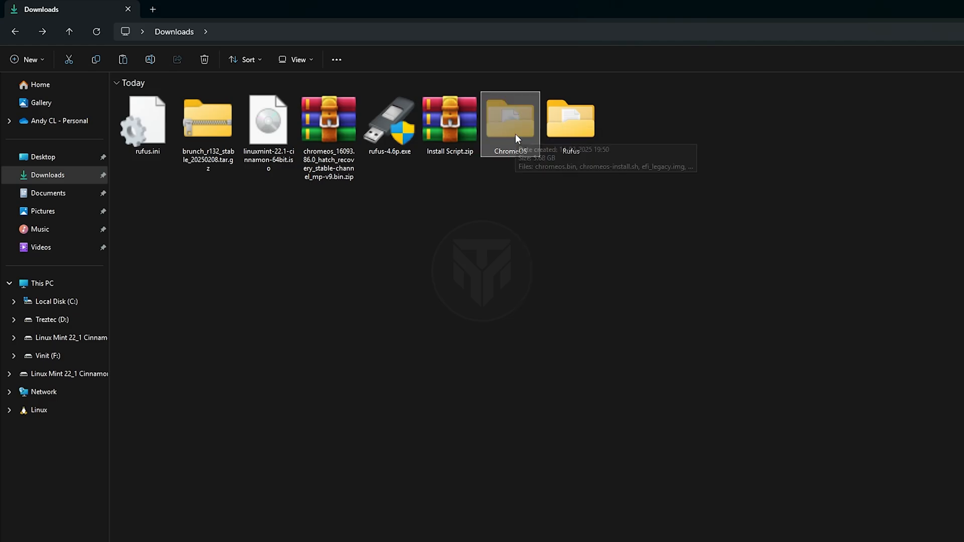
# - Open the Linux Mint (E:) USB drive from This PC
pyautogui.click(42, 283)
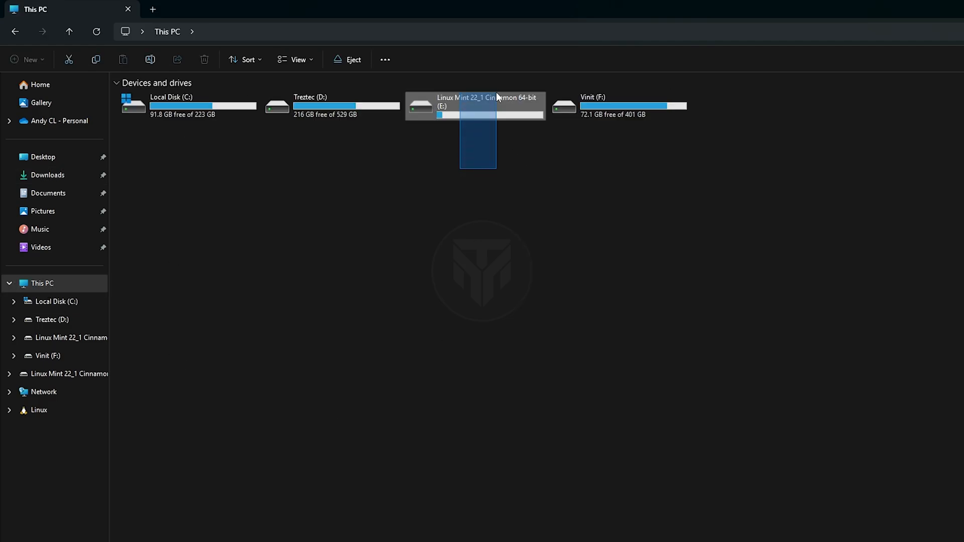
pyautogui.doubleClick(477, 107)
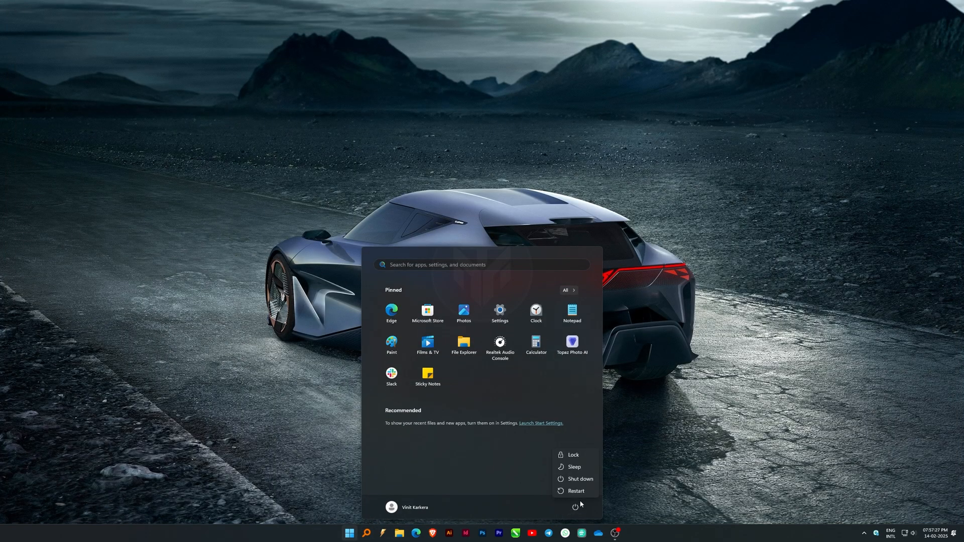
# - Restart into the Gigabyte BIOS and set Secure Boot to Disabled
pyautogui.click(575, 491)
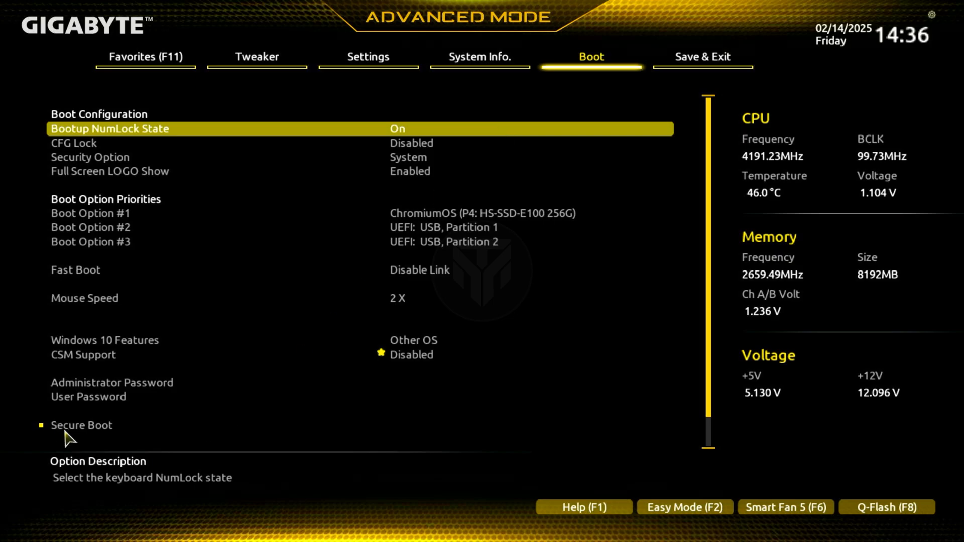
pyautogui.click(703, 55)
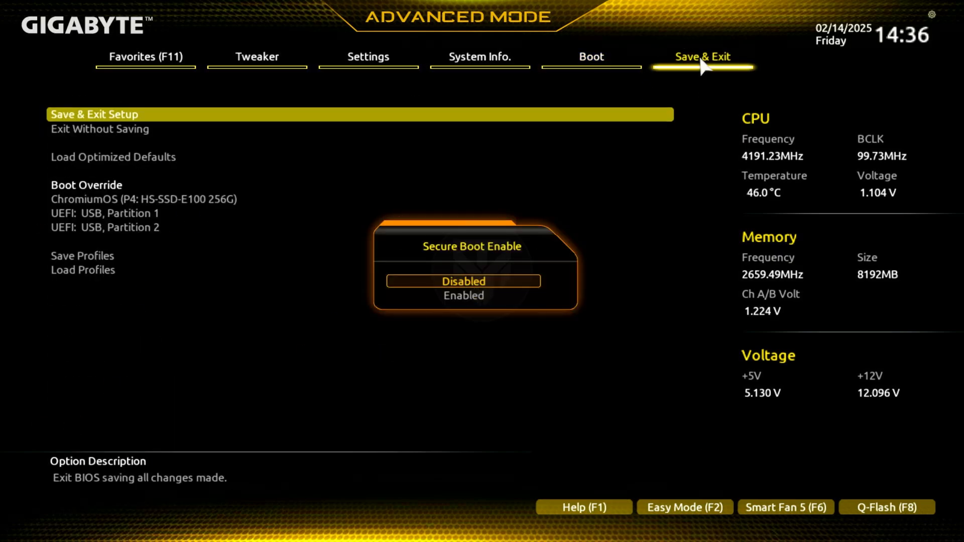
pyautogui.click(464, 281)
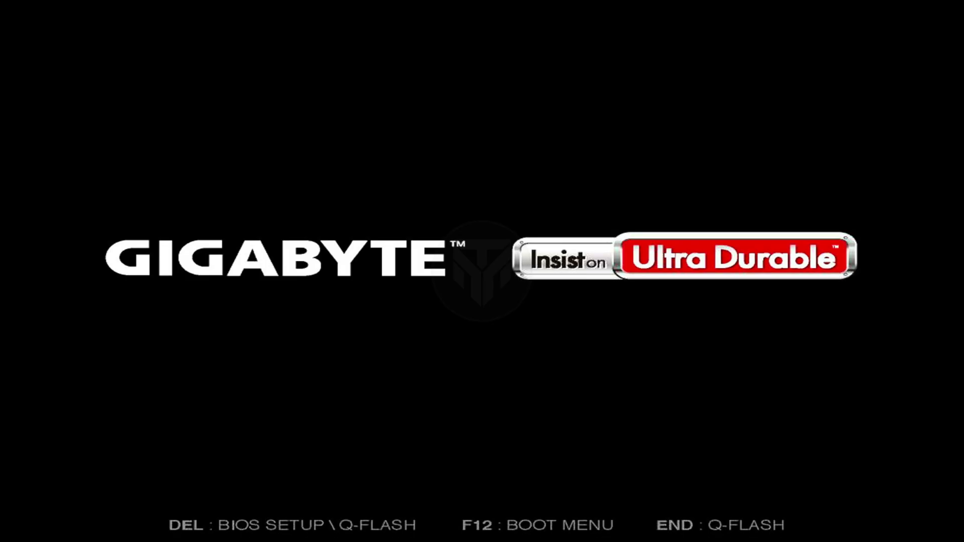
# - Boot from UEFI: USB, Partition 1 and start the Linux Mint 22.1 Cinnamon 64-bit live session
pyautogui.press('F12')
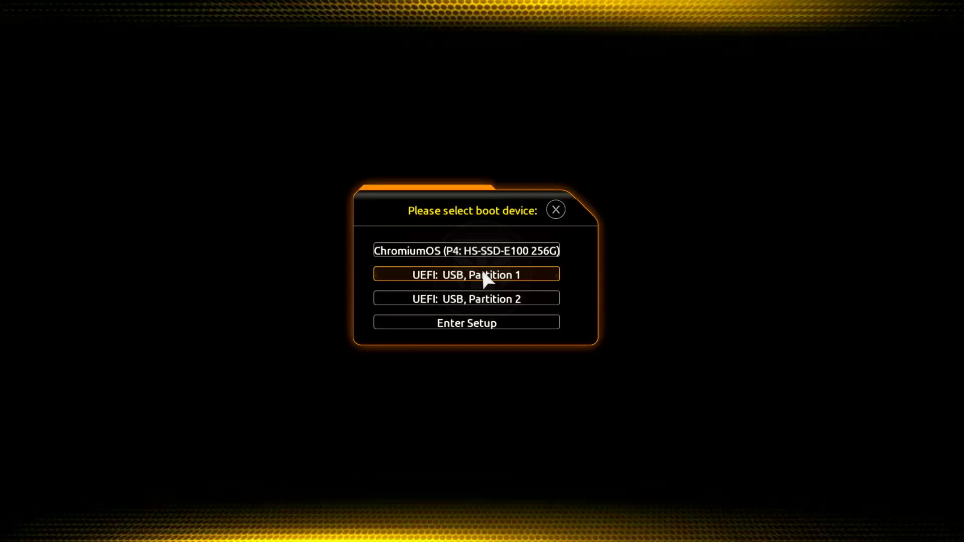
pyautogui.moveTo(464, 280)
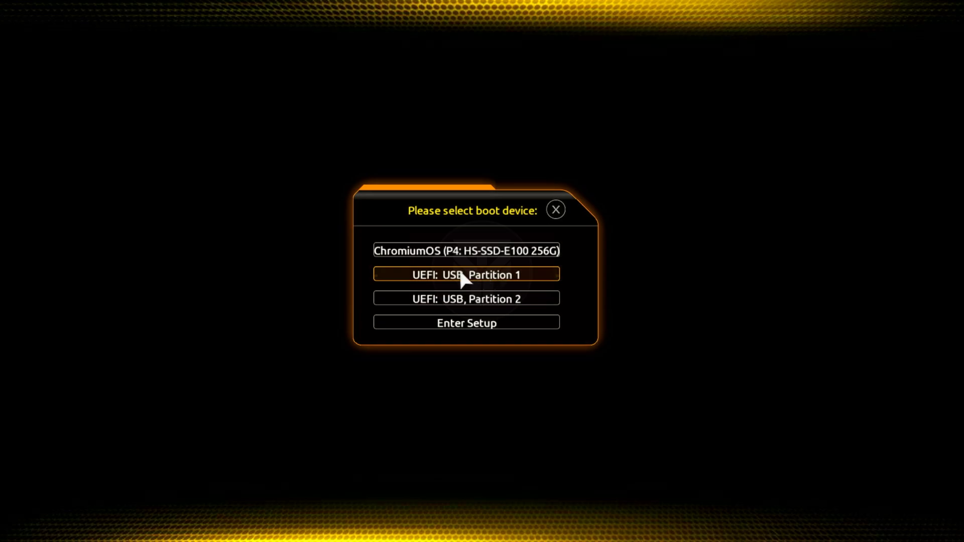
pyautogui.moveTo(486, 281)
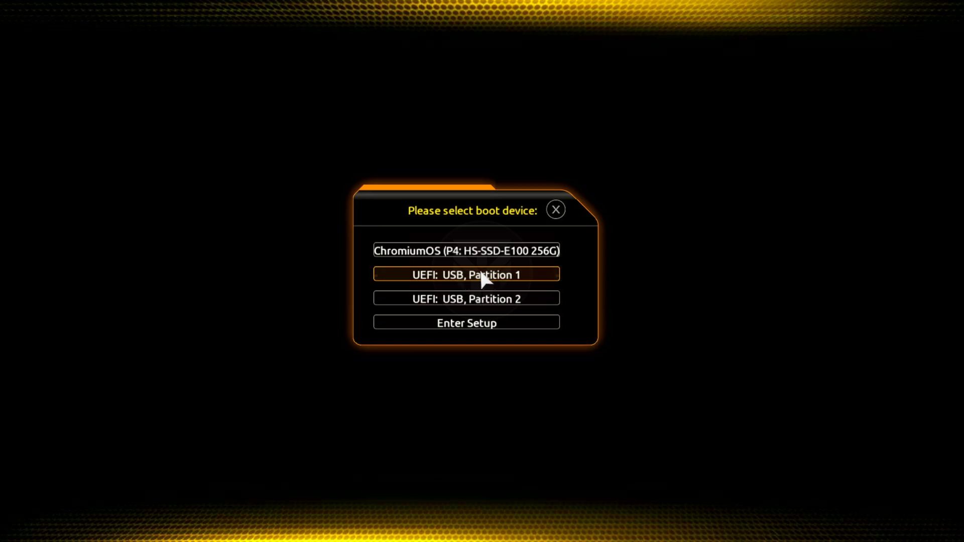
pyautogui.click(466, 275)
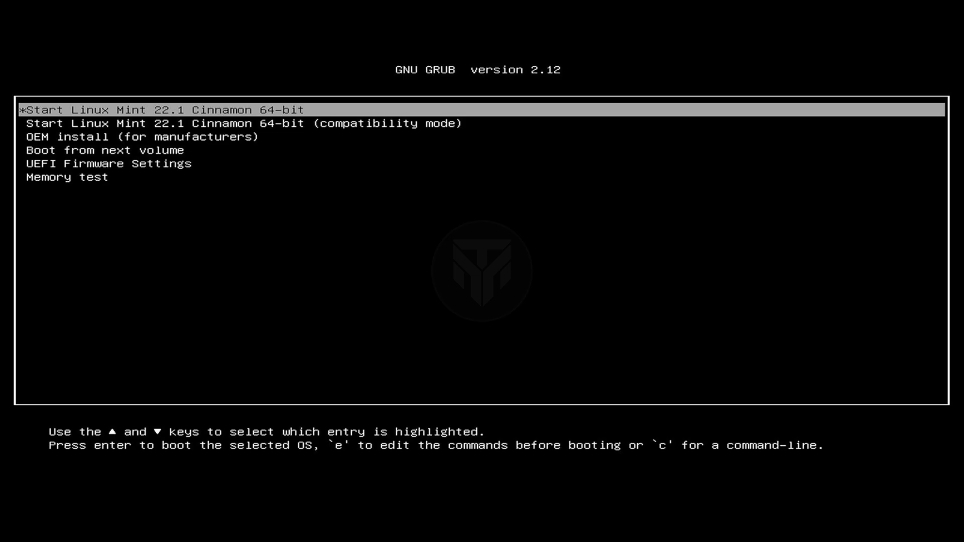
pyautogui.press('Return')
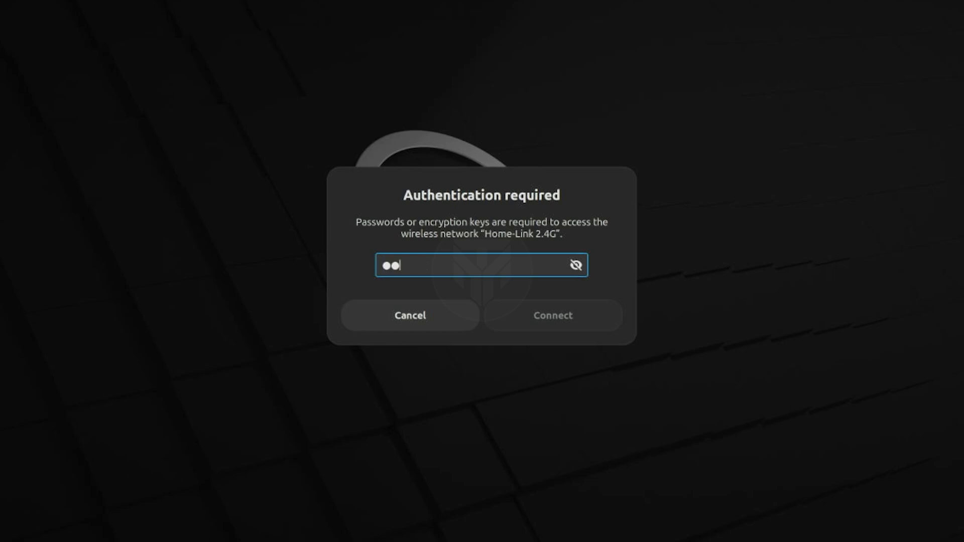
# - Join the Home-Link 2.4G Wi-Fi, then browse cdrom in a maximized root file manager
pyautogui.click(409, 316)
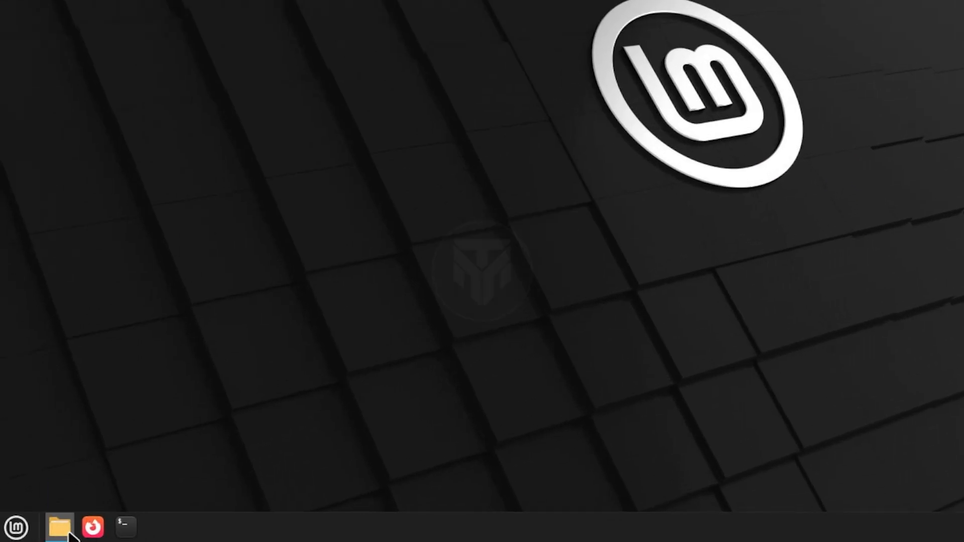
pyautogui.click(59, 528)
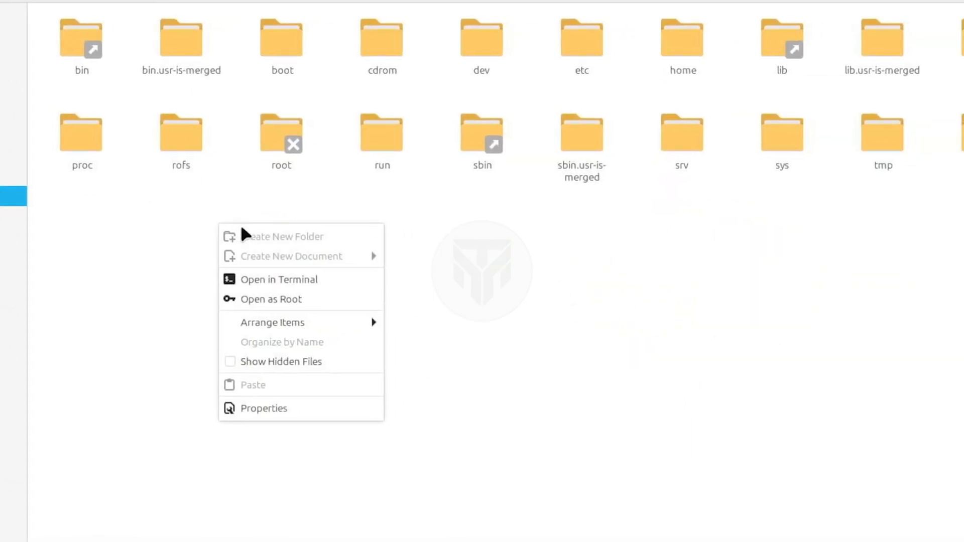
pyautogui.click(271, 300)
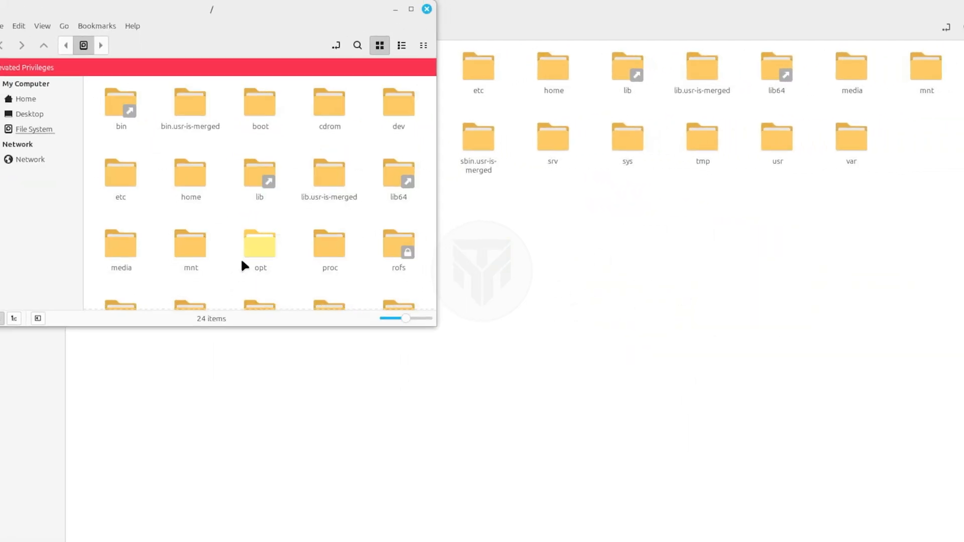
pyautogui.click(411, 11)
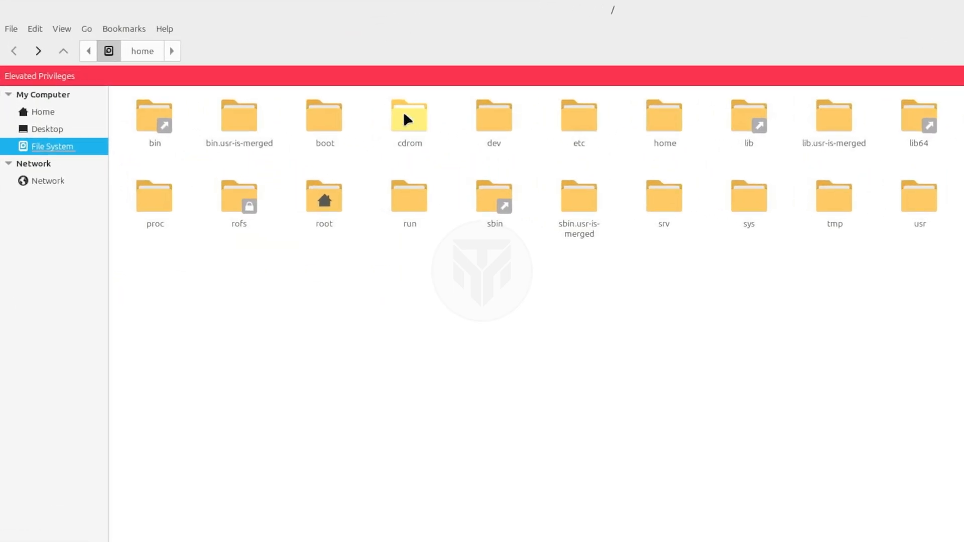
pyautogui.doubleClick(409, 116)
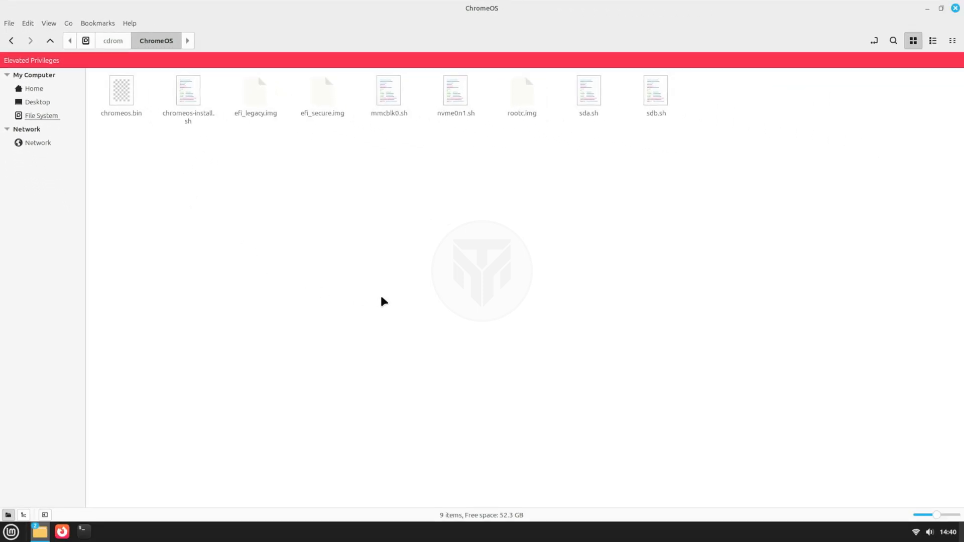
pyautogui.moveTo(456, 263)
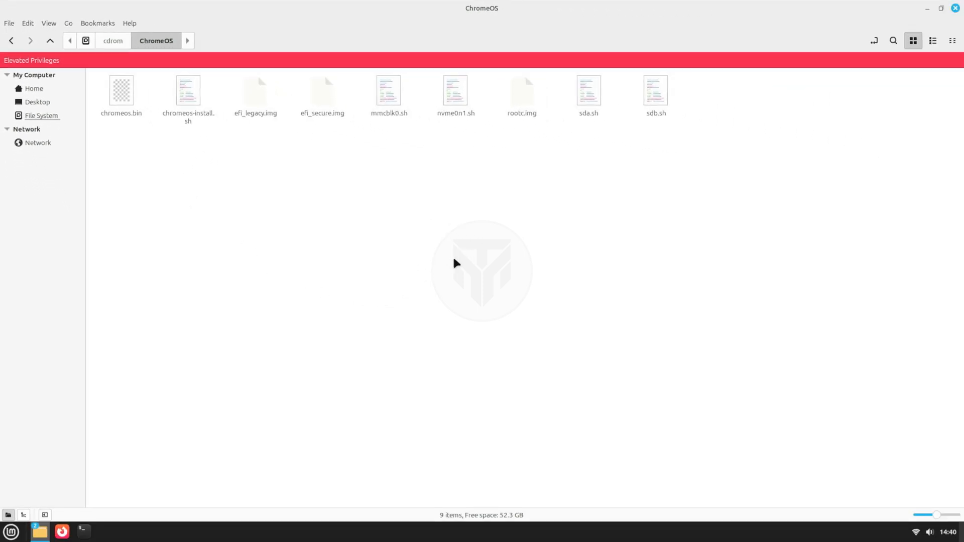
pyautogui.moveTo(442, 285)
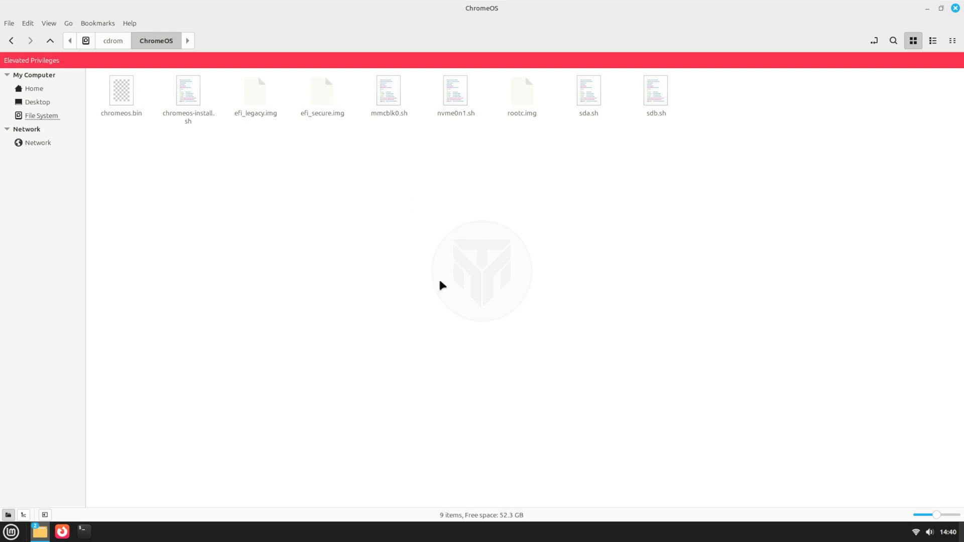
pyautogui.click(10, 532)
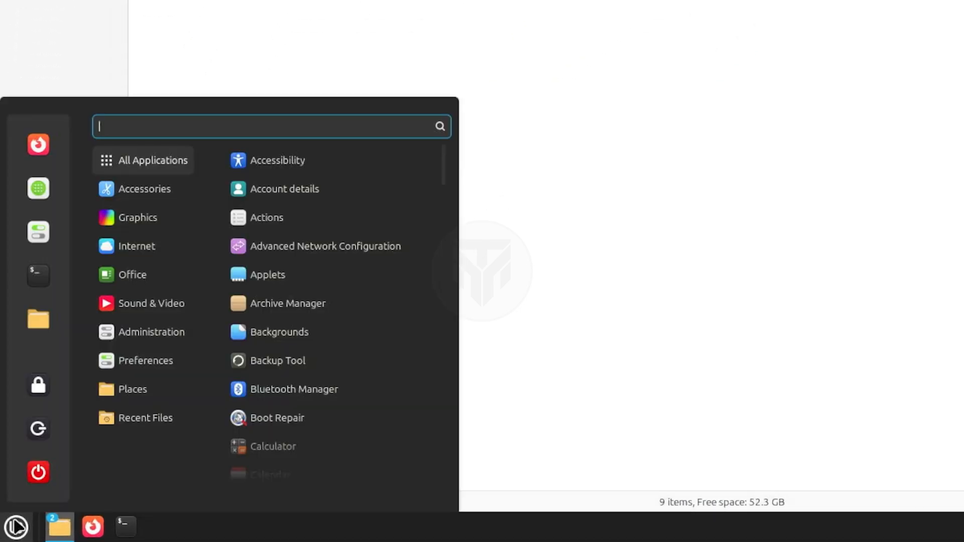
pyautogui.write('gparte')
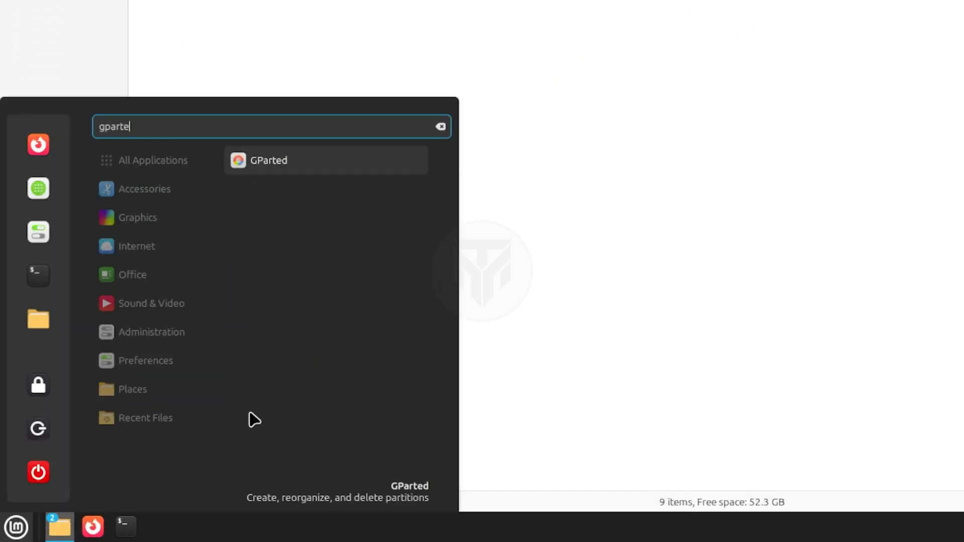
pyautogui.click(268, 160)
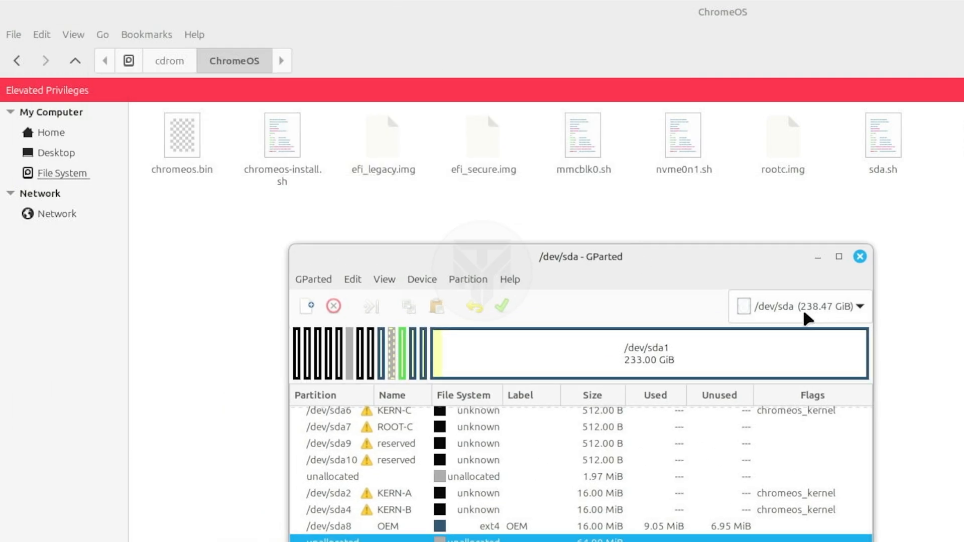
pyautogui.moveTo(860, 193)
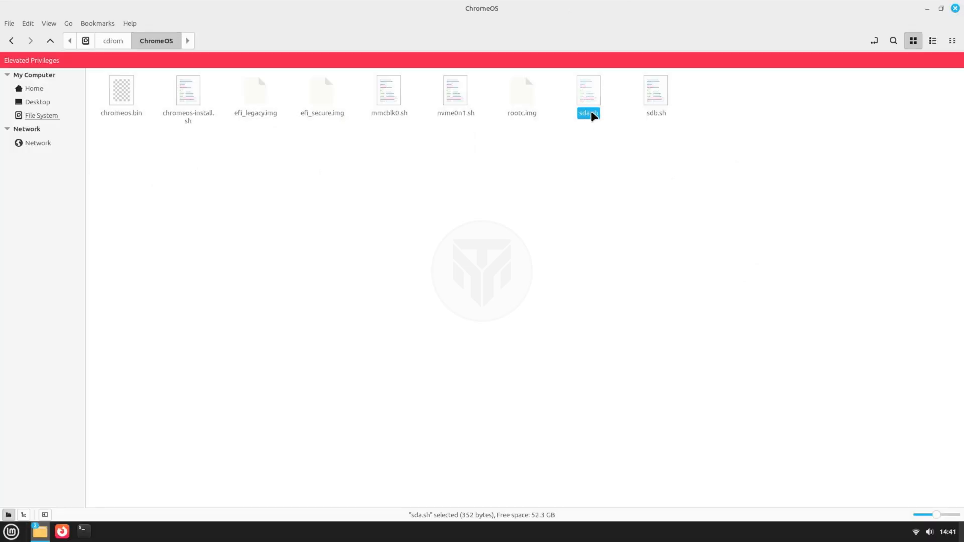
# - Run sda.sh in Terminal, answering y to install packages and yes to erase /dev/sda
pyautogui.doubleClick(588, 90)
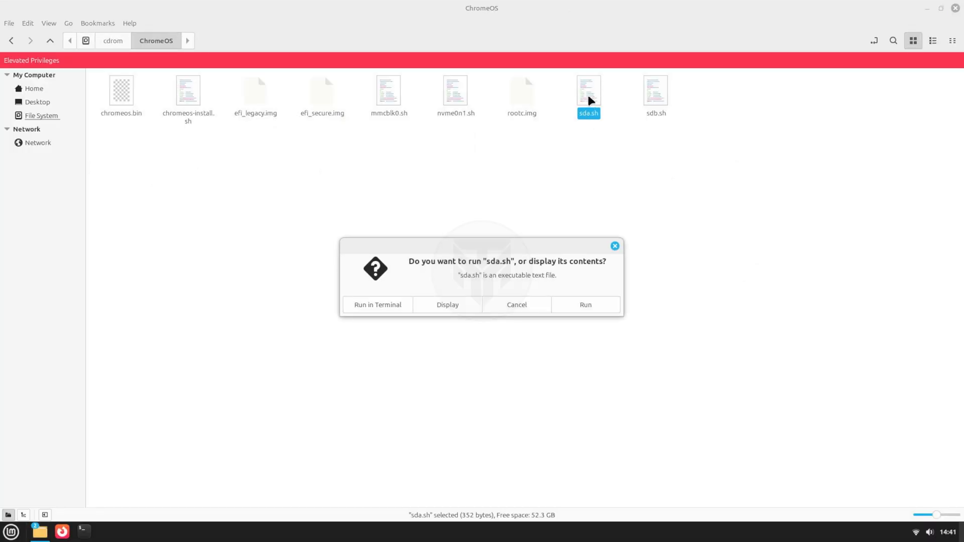
pyautogui.moveTo(378, 305)
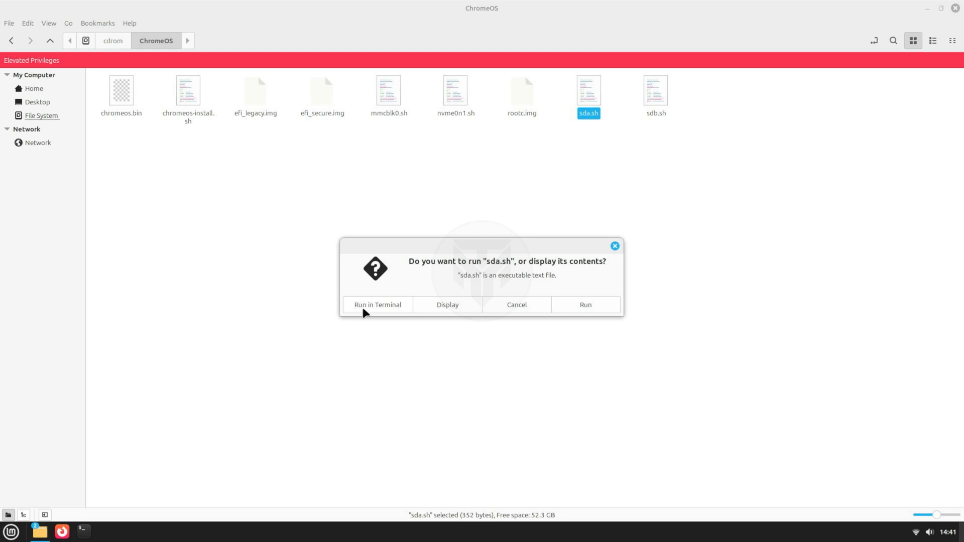
pyautogui.click(377, 305)
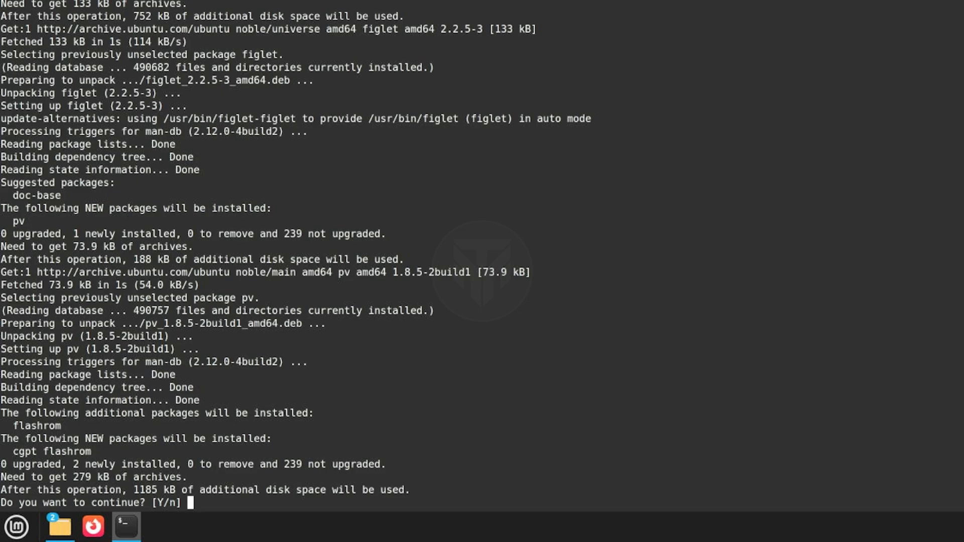
pyautogui.write('y')
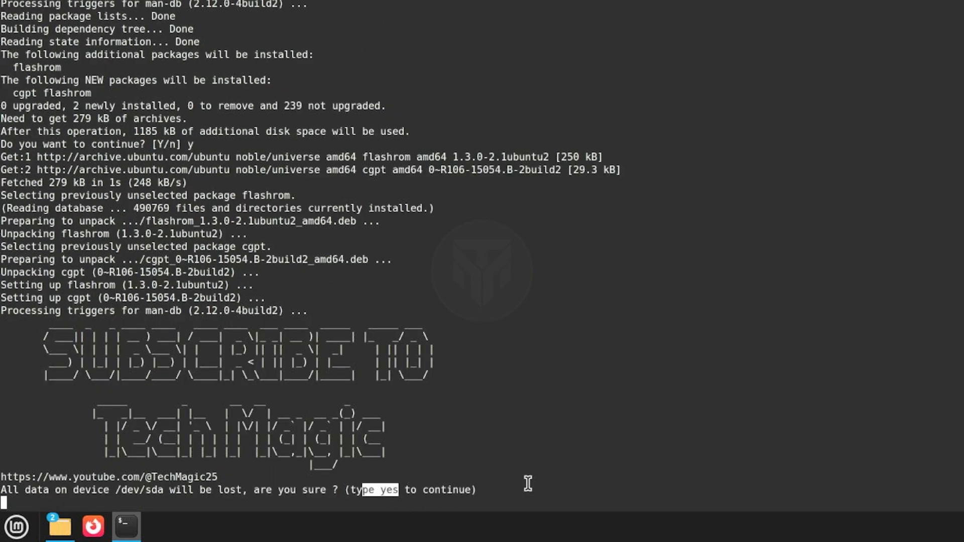
pyautogui.write('yes')
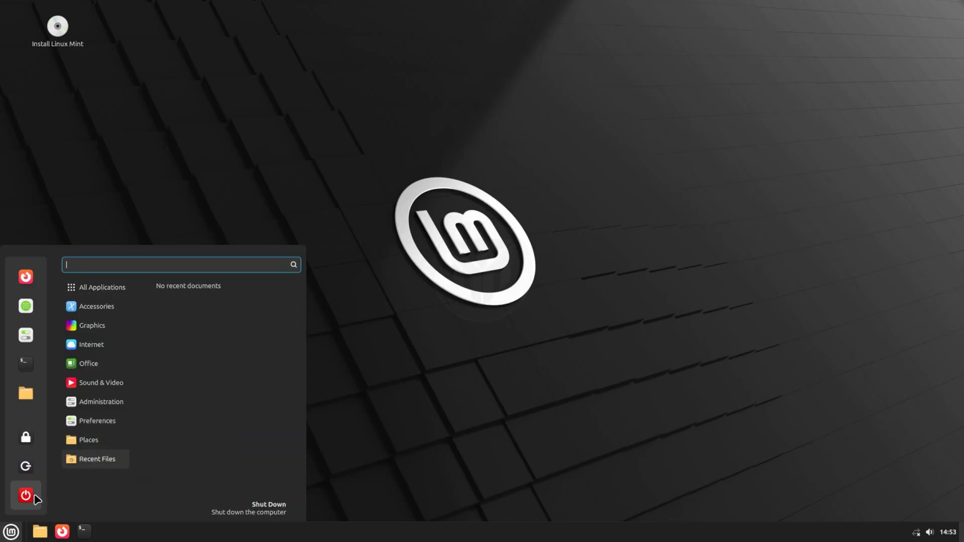
# - Shut down Linux Mint, confirming with Enter after removing the USB drive
pyautogui.click(25, 496)
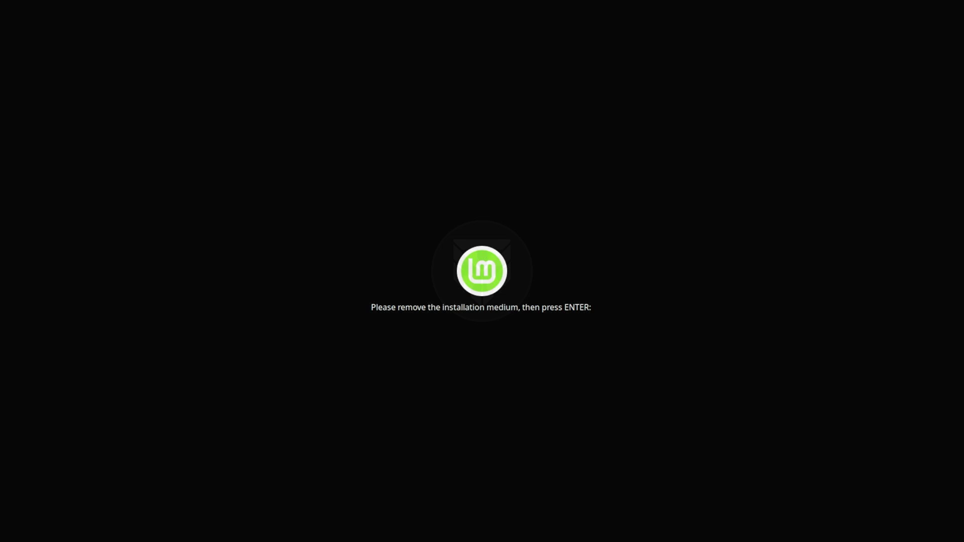
pyautogui.press('Return')
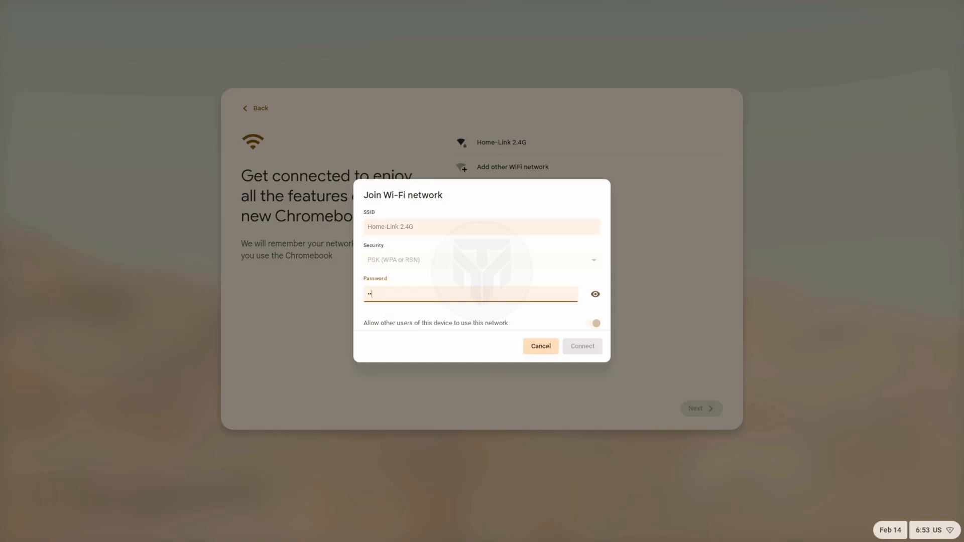
# - Connect ChromeOS to Wi-Fi, then launch the Play Store from the shelf and close it
pyautogui.click(581, 347)
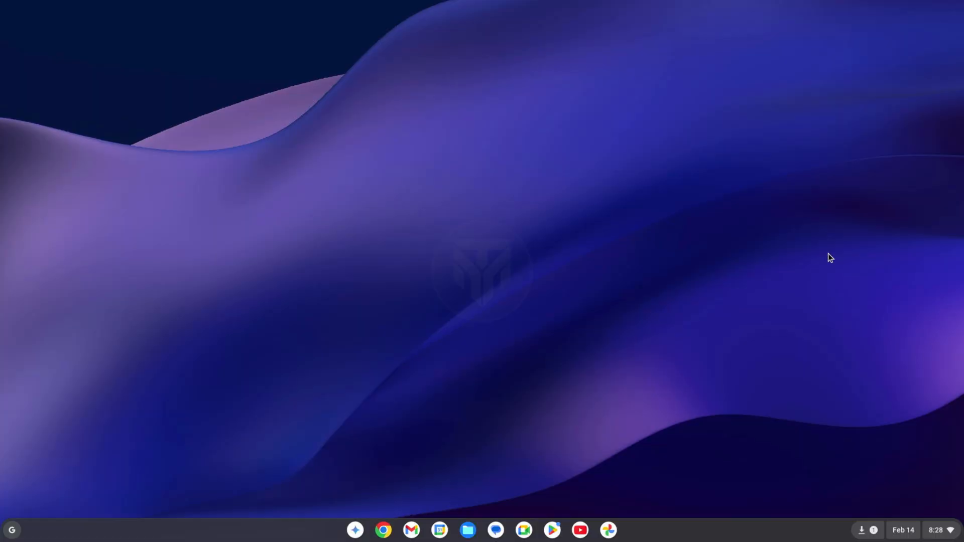
pyautogui.click(11, 529)
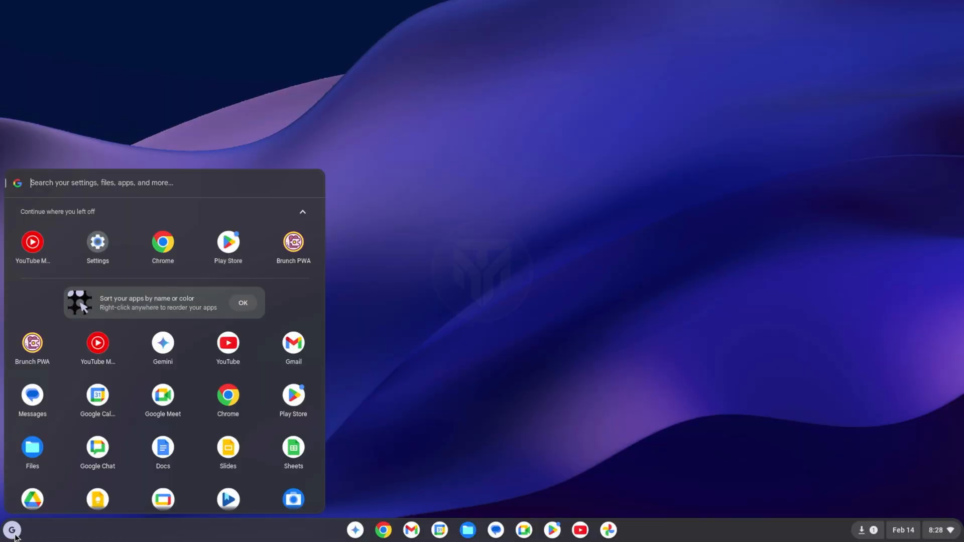
pyautogui.click(551, 529)
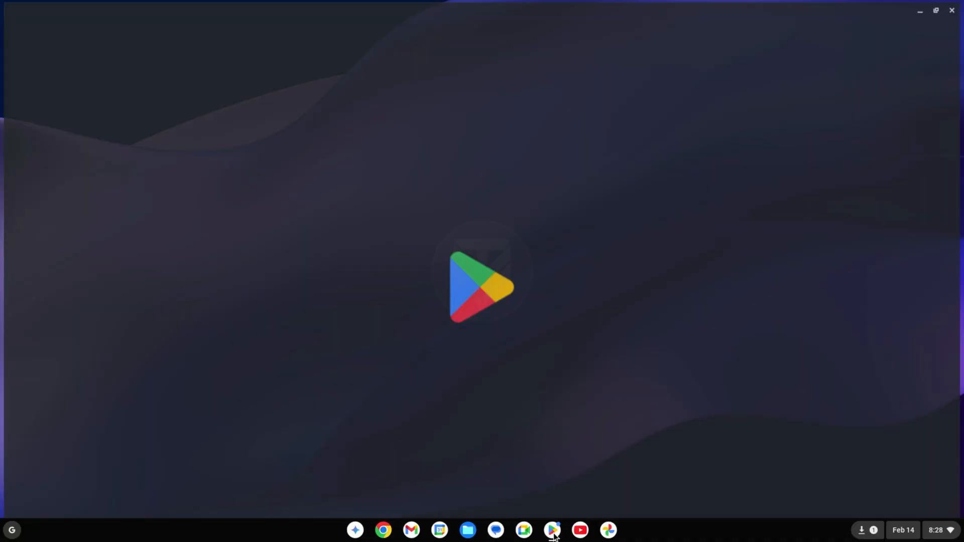
pyautogui.click(552, 531)
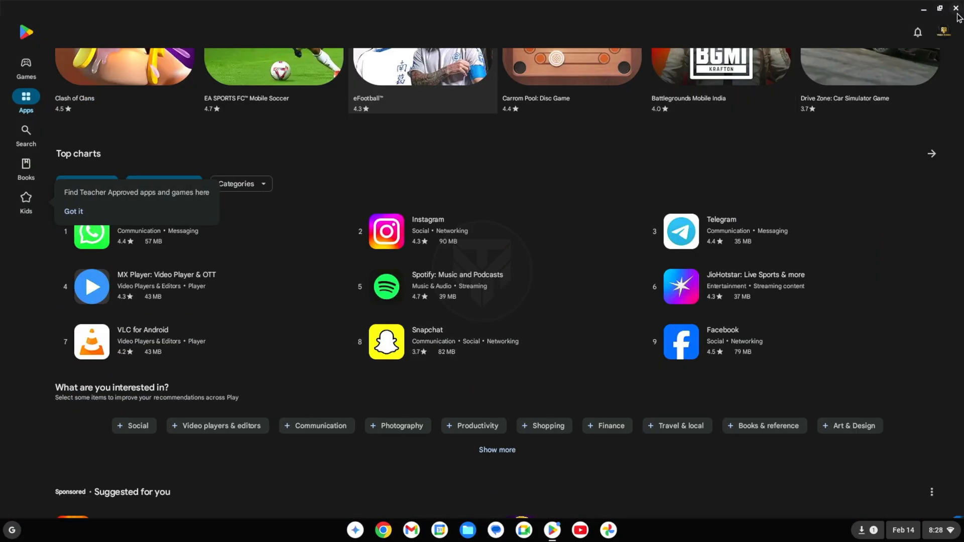
pyautogui.click(957, 9)
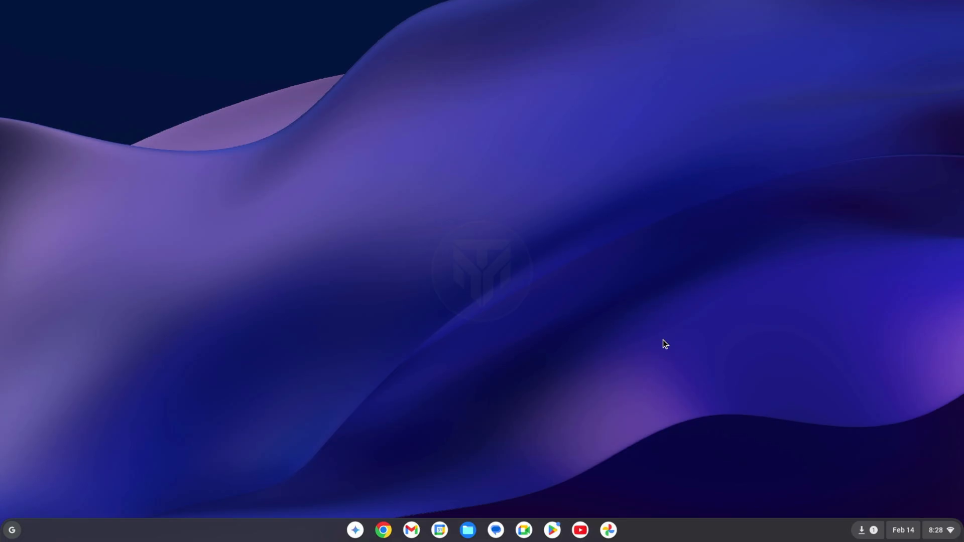